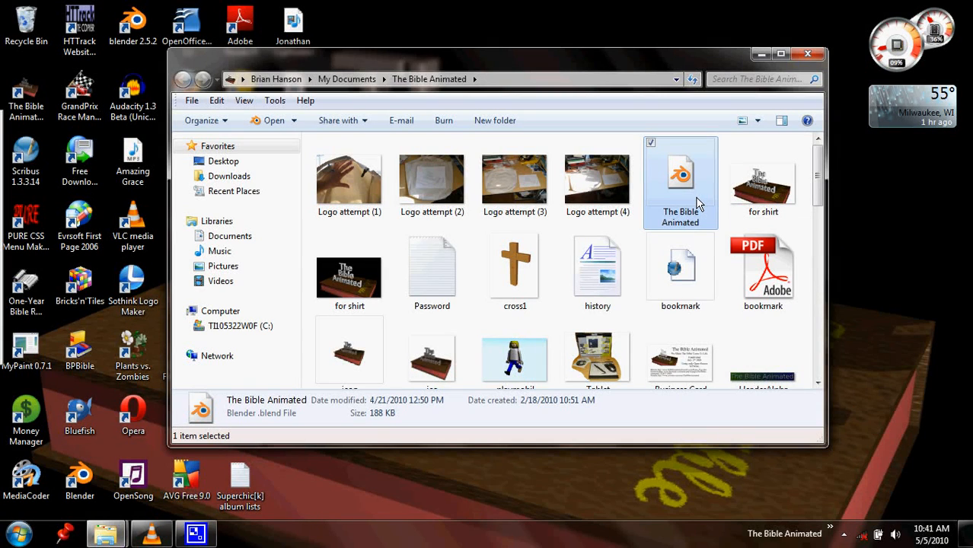
pyautogui.moveTo(264, 477)
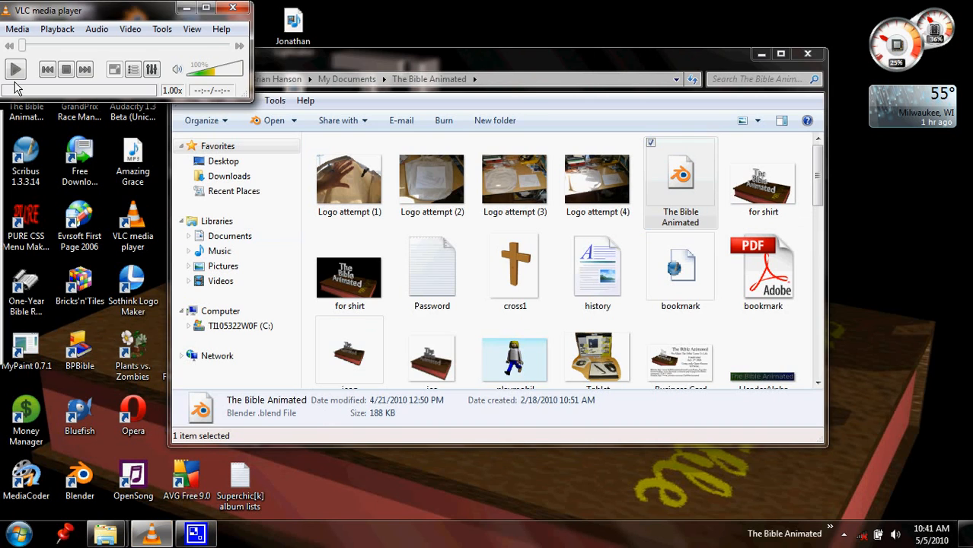
# Step: Launch The Bible Animated.blend from My Documents in Blender
pyautogui.click(15, 69)
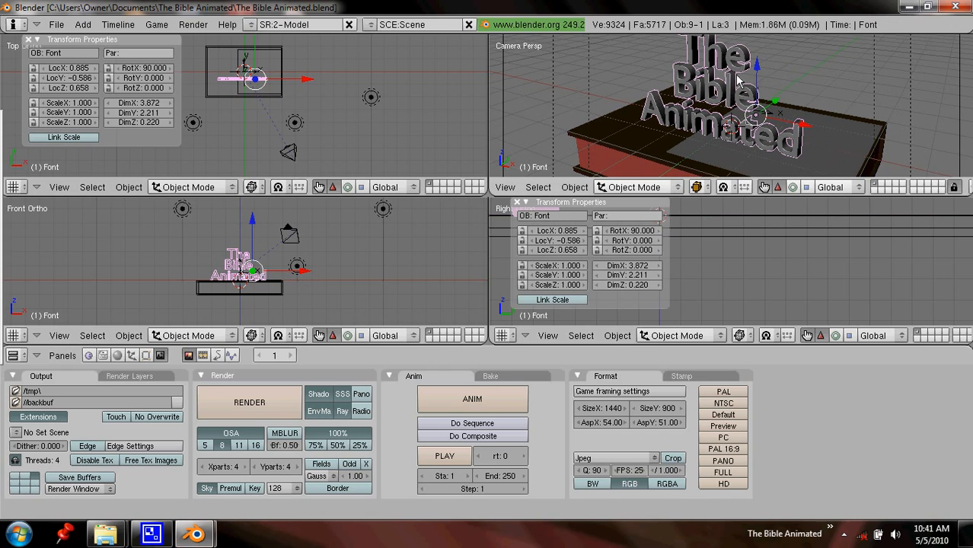
pyautogui.moveTo(828, 141)
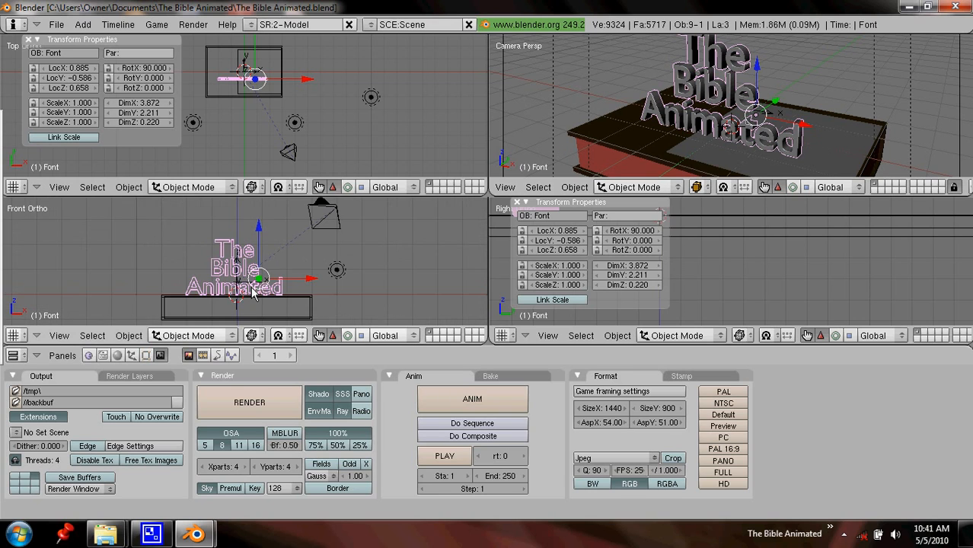
# Step: Review the title text's chrome material through the Mirror Transp, SSS and Shaders tabs
pyautogui.click(117, 355)
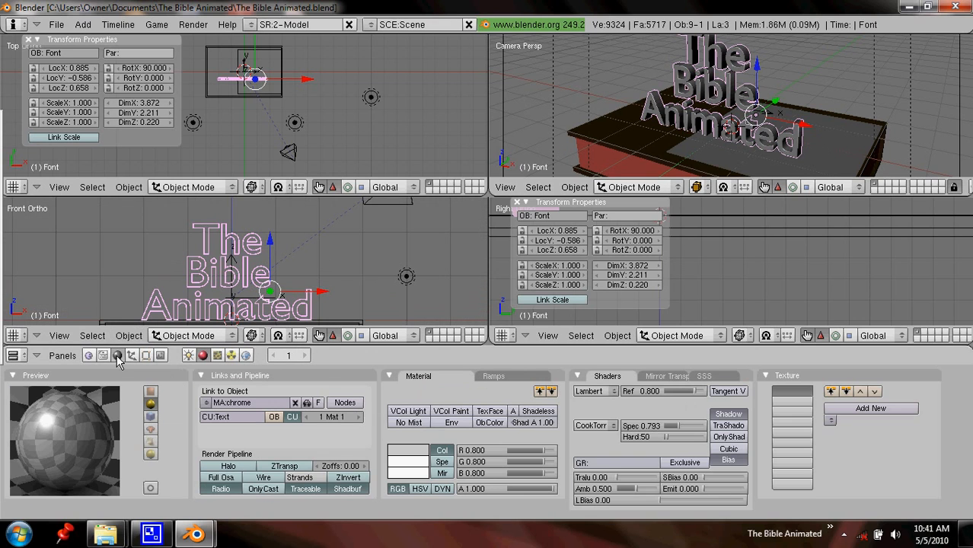
pyautogui.click(666, 375)
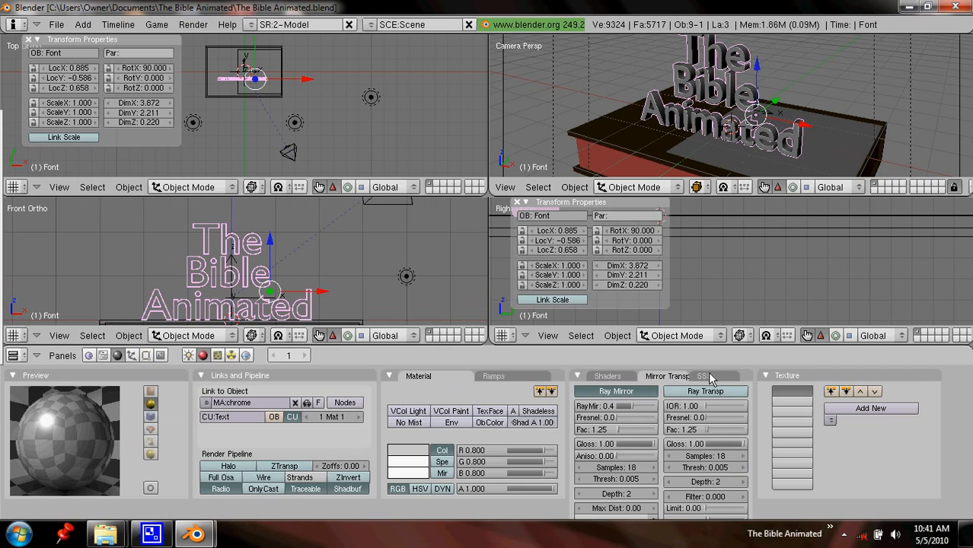
pyautogui.click(704, 375)
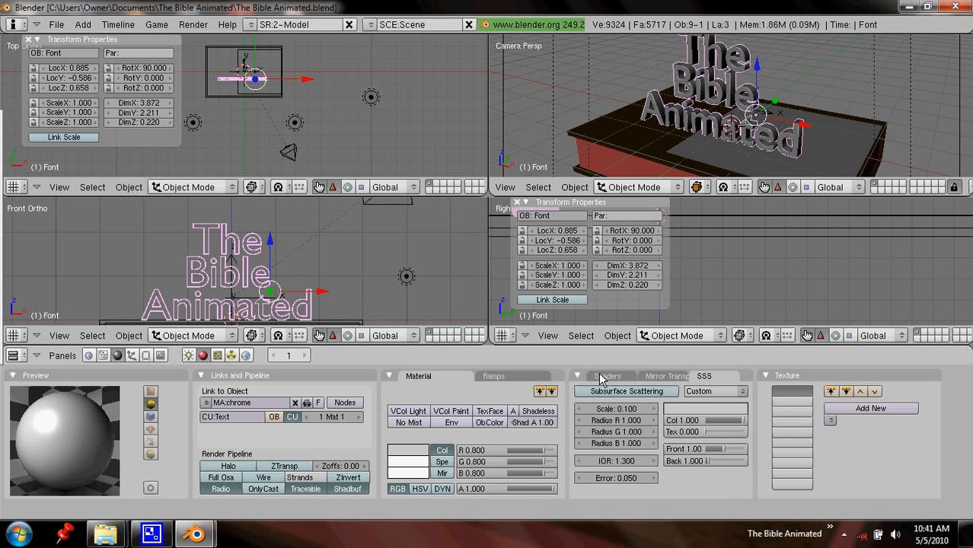
pyautogui.click(606, 375)
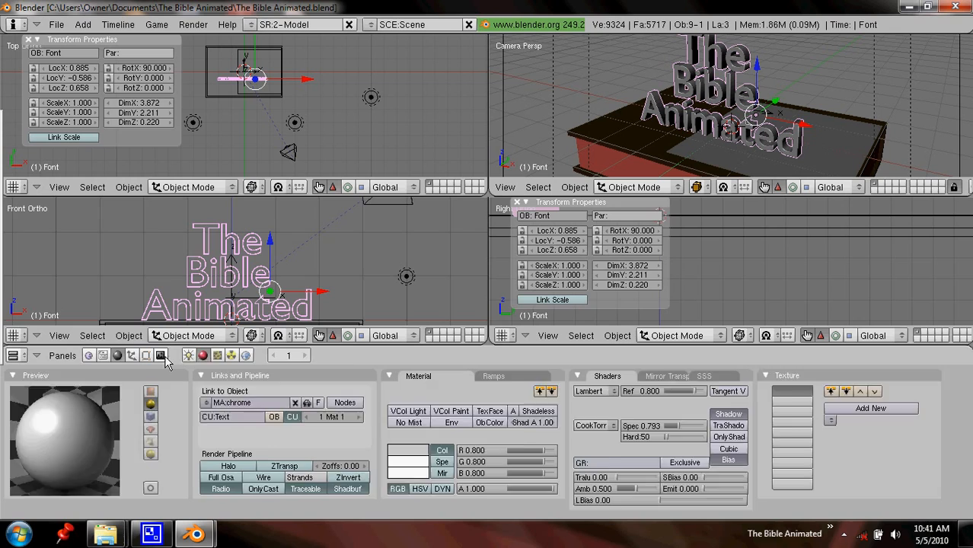
pyautogui.click(160, 355)
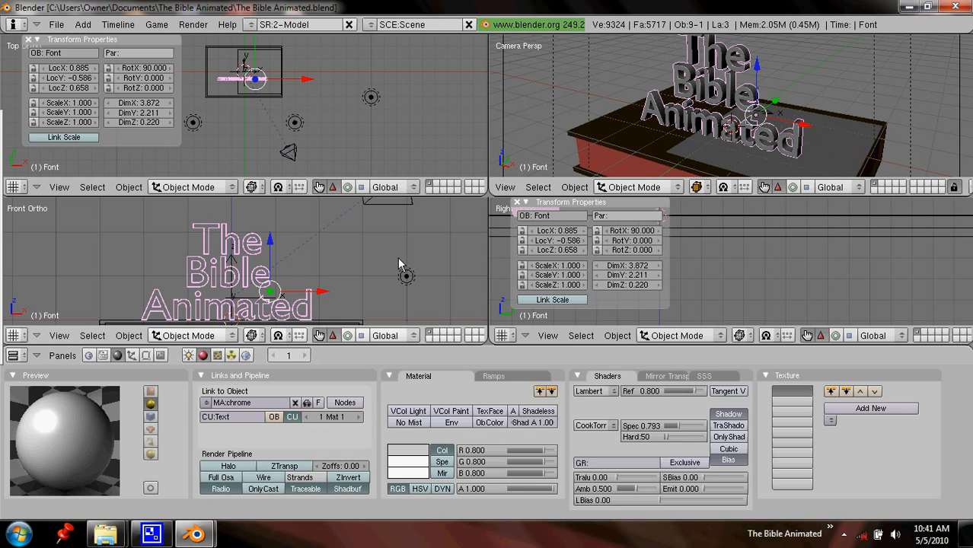
pyautogui.moveTo(205, 287)
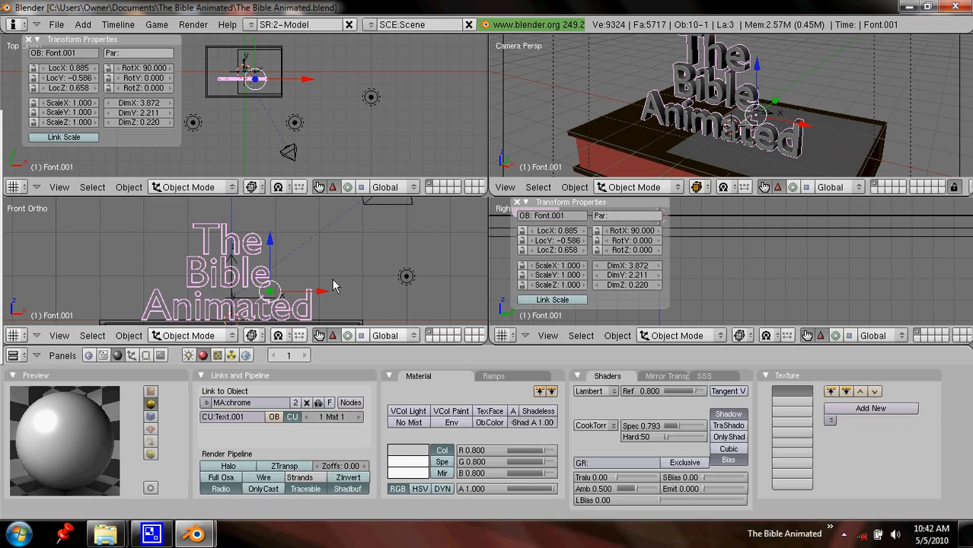
pyautogui.moveTo(378, 282)
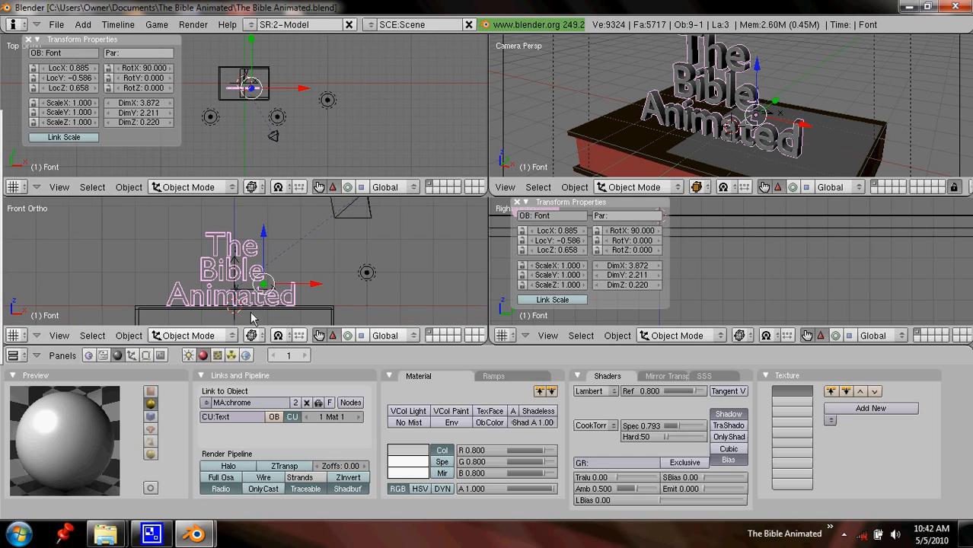
pyautogui.click(236, 312)
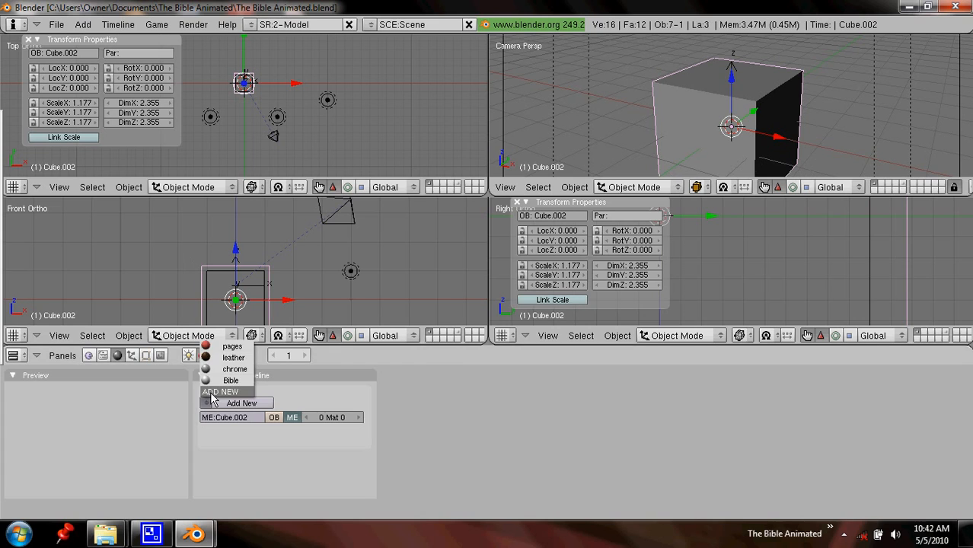
# Step: Give the cube a new material with Marble texture Elect (NoiseDepth 3) mapped to Alpha, and test-render
pyautogui.click(241, 403)
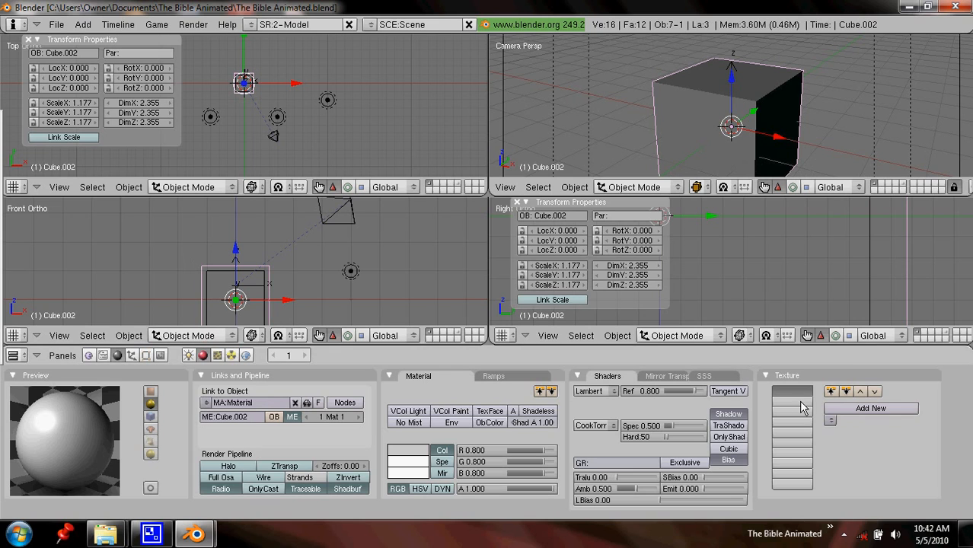
pyautogui.click(870, 408)
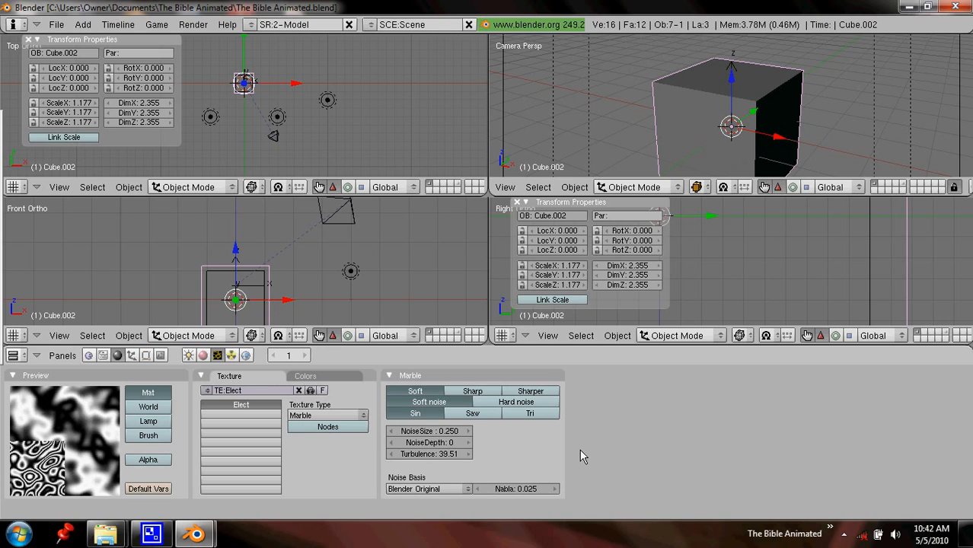
pyautogui.click(429, 442)
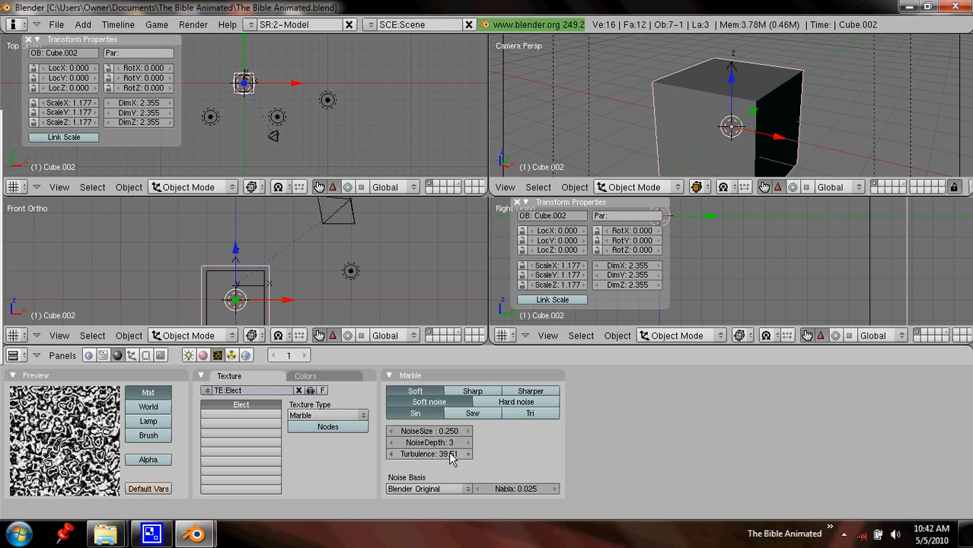
pyautogui.moveTo(453, 454); pyautogui.dragTo(426, 453)
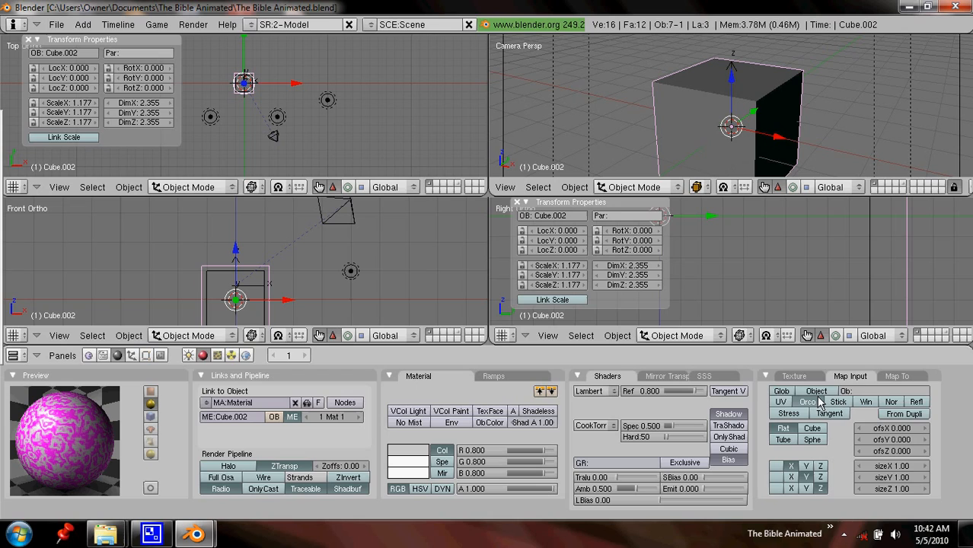
pyautogui.click(897, 375)
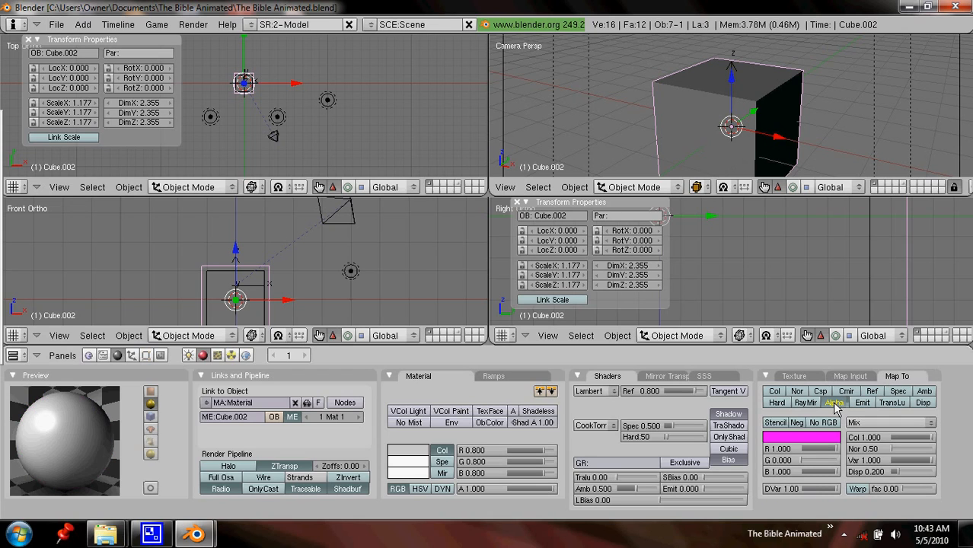
pyautogui.press('F12')
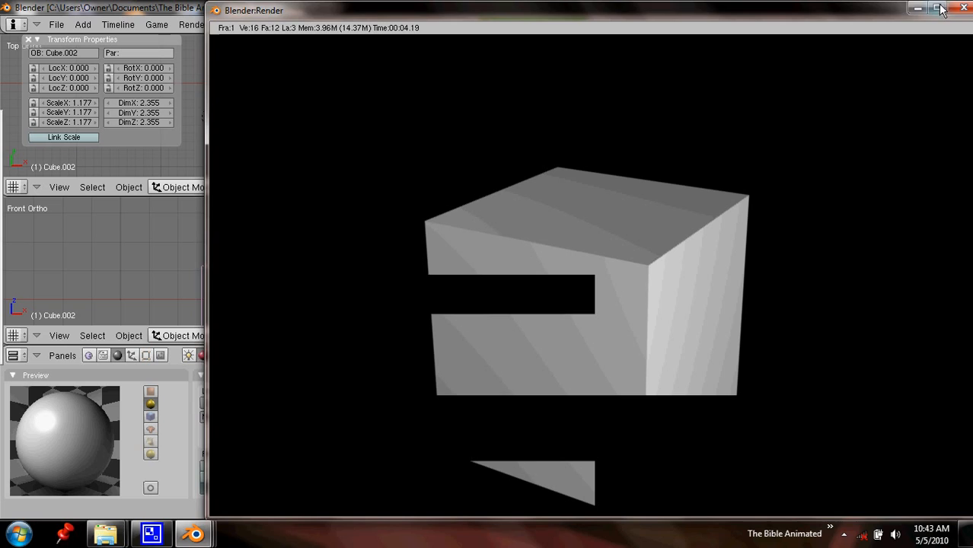
# Step: Close the render window and select Cube.002 to zero its material alpha
pyautogui.click(963, 8)
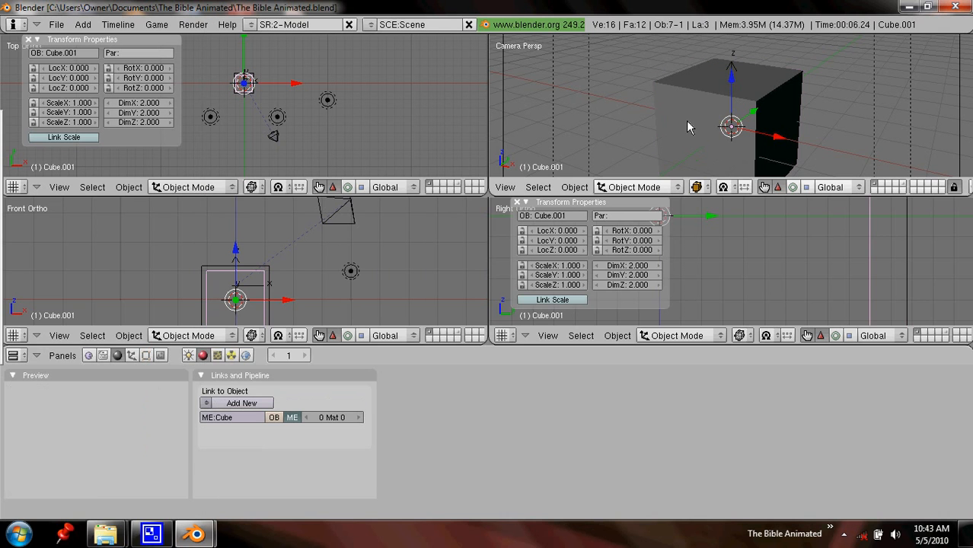
pyautogui.click(189, 355)
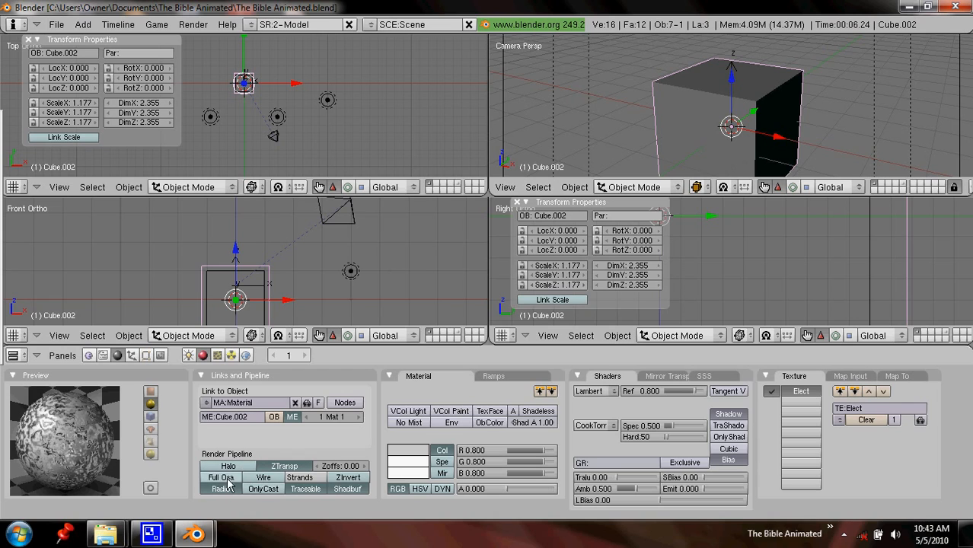
pyautogui.moveTo(221, 488)
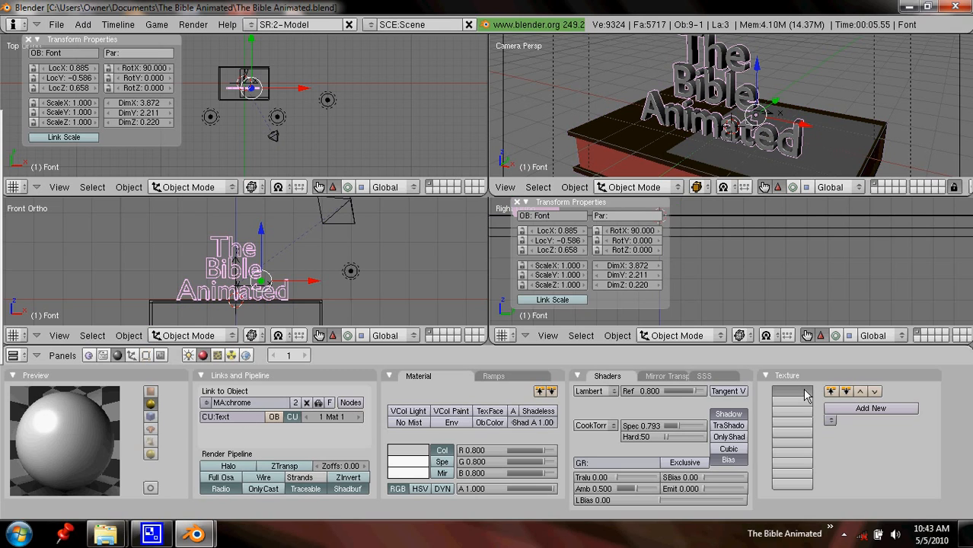
# Step: Add Blend texture Base to the chrome material with a black-to-cyan (00FFFF) colorband
pyautogui.click(870, 408)
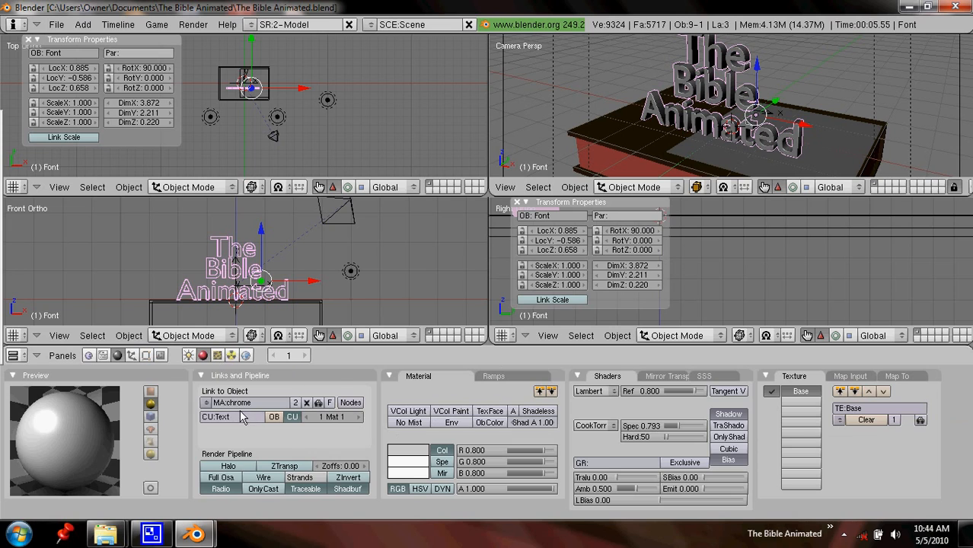
pyautogui.click(328, 416)
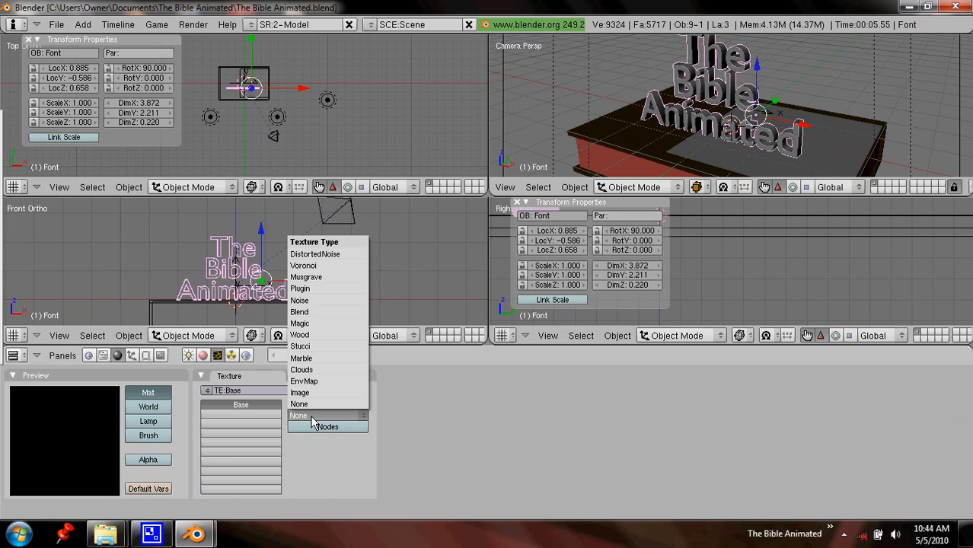
pyautogui.moveTo(324, 254)
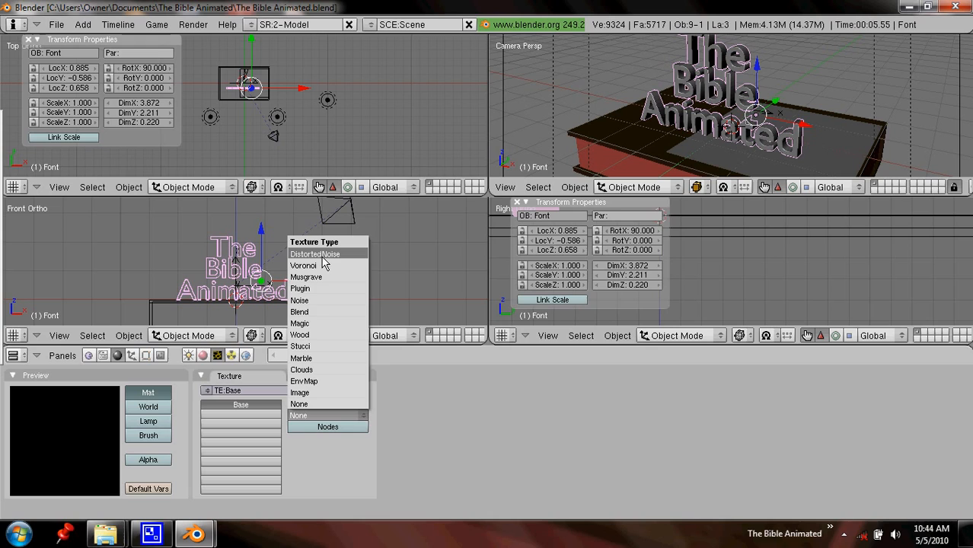
pyautogui.click(298, 312)
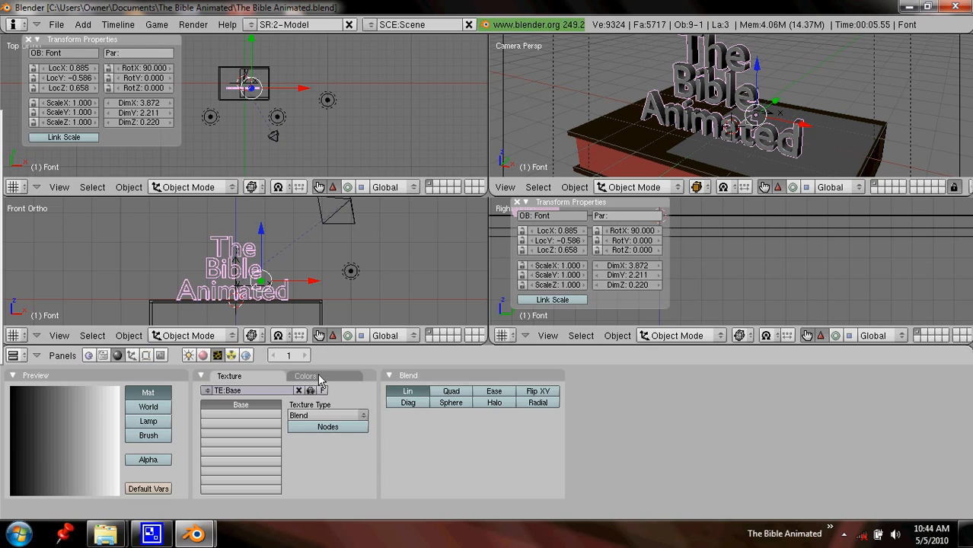
pyautogui.click(304, 375)
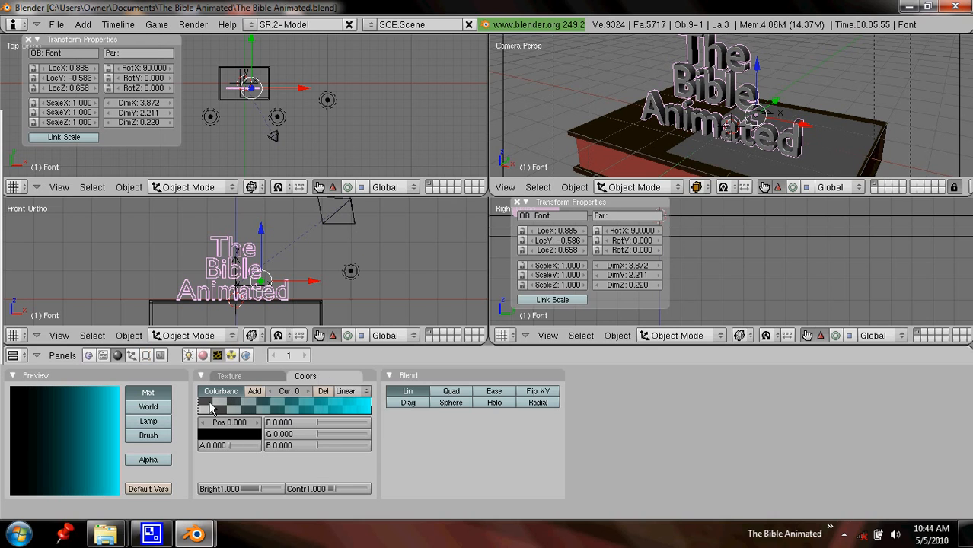
pyautogui.click(207, 407)
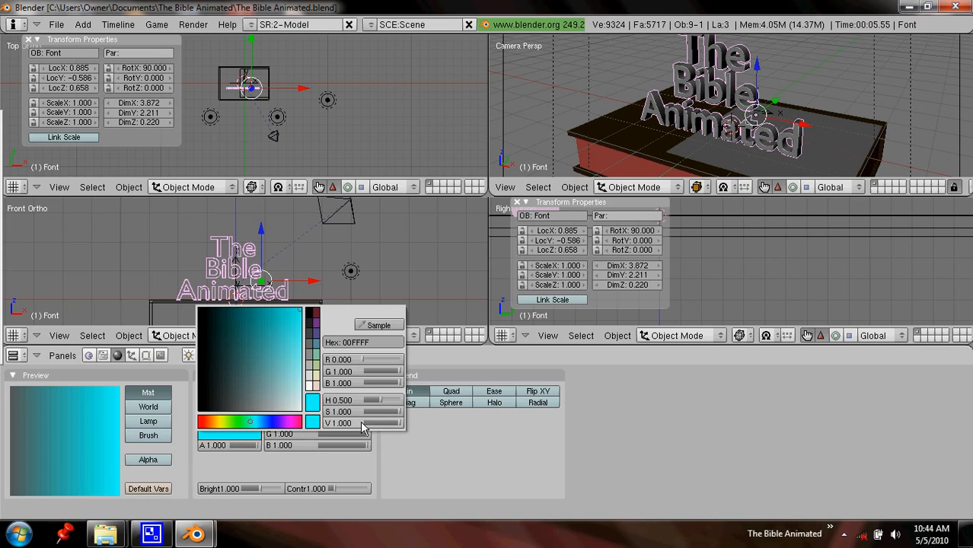
pyautogui.click(223, 411)
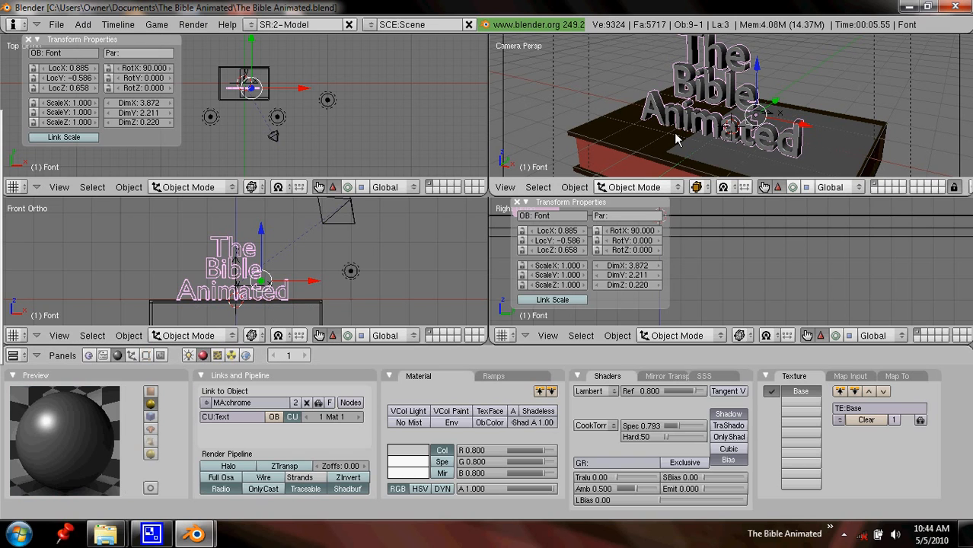
pyautogui.press('F12')
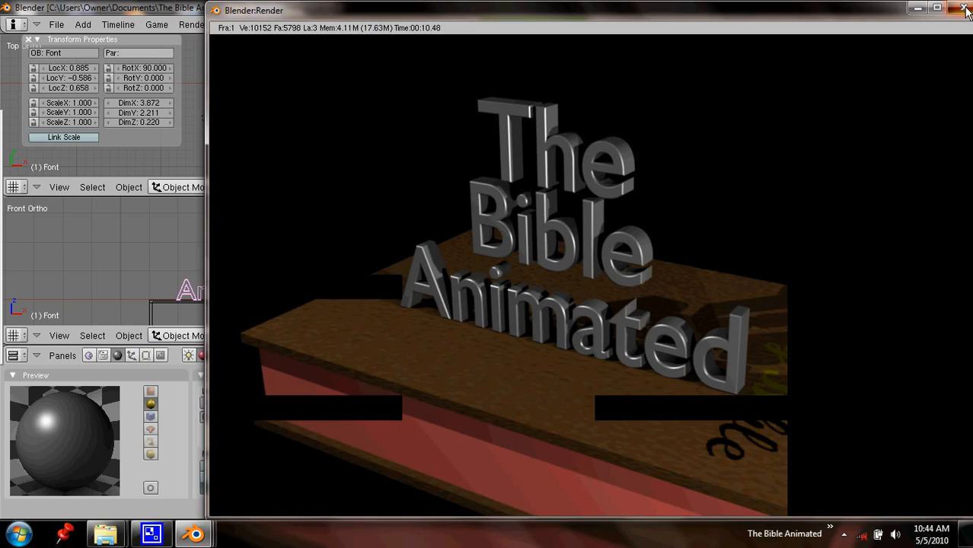
pyautogui.click(965, 9)
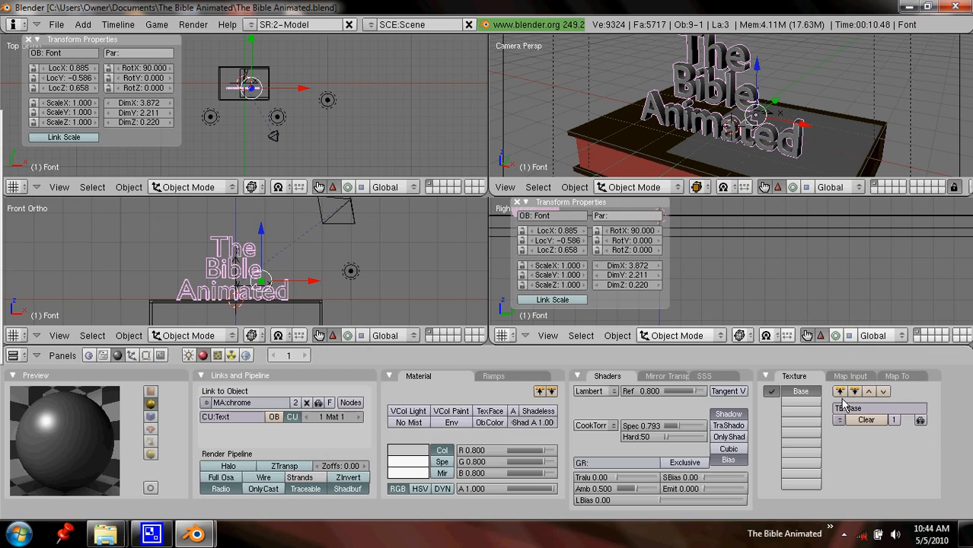
# Step: Add a second texture channel using Elec and review its type and colour settings
pyautogui.click(800, 401)
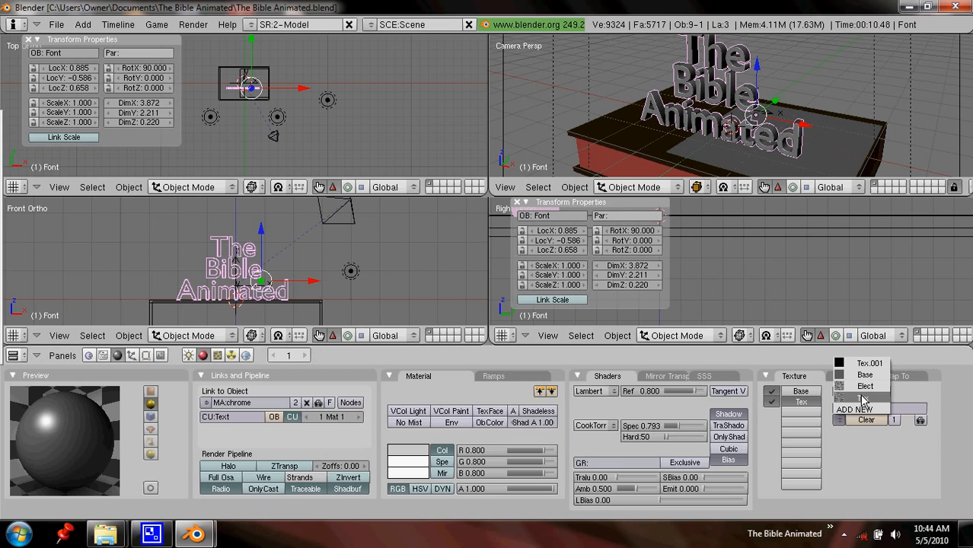
pyautogui.click(865, 386)
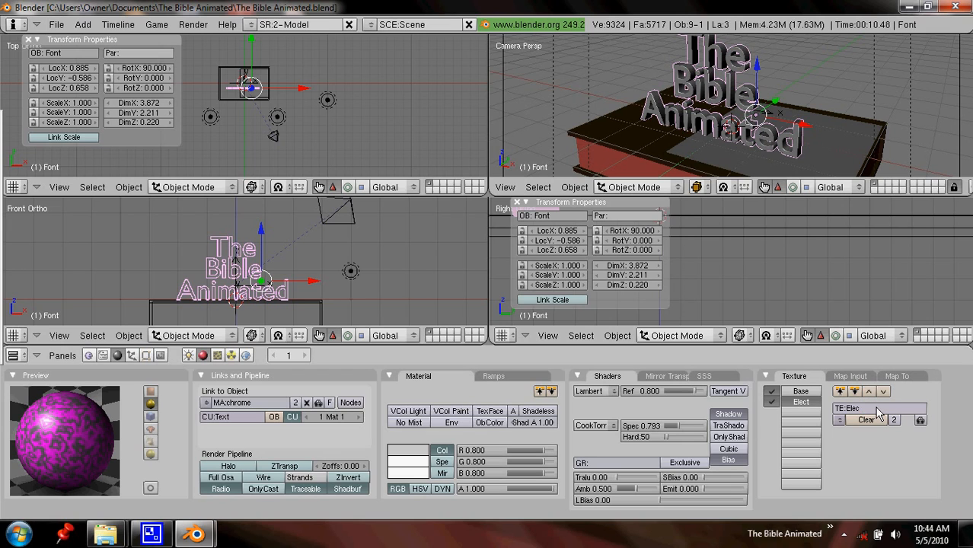
pyautogui.click(850, 375)
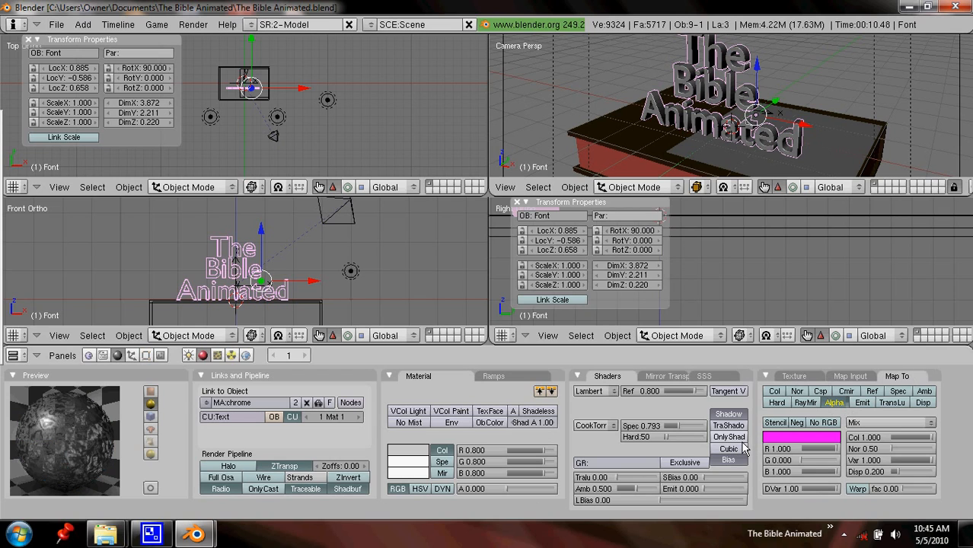
pyautogui.moveTo(727, 449)
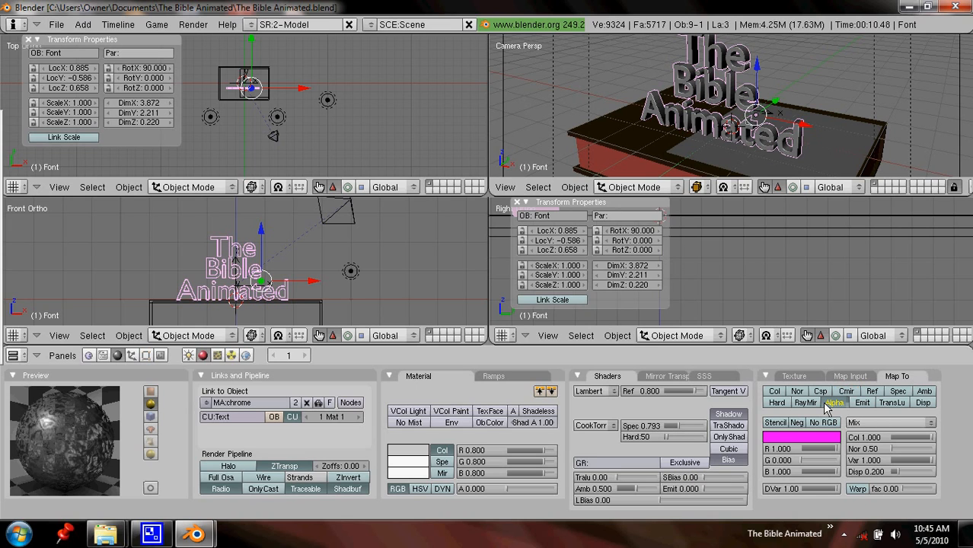
pyautogui.click(217, 354)
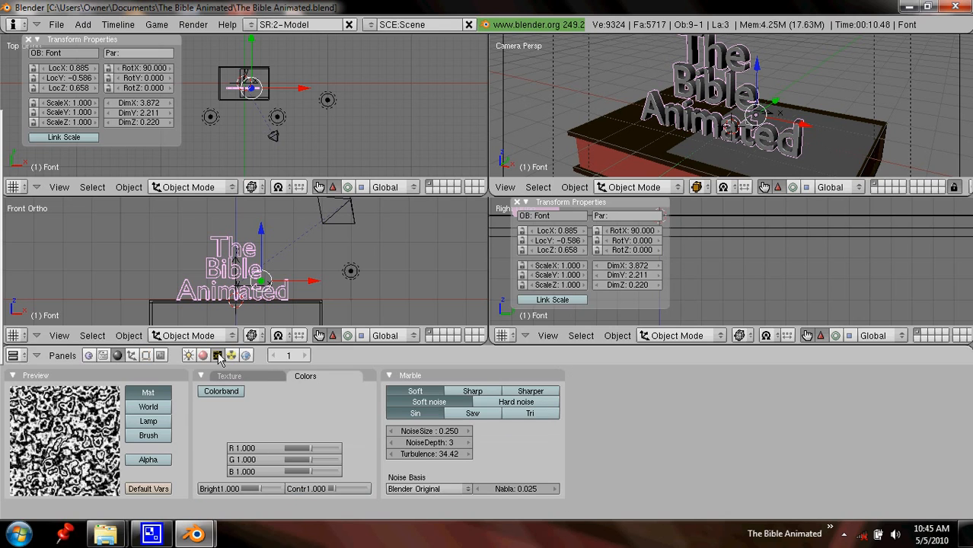
pyautogui.click(229, 375)
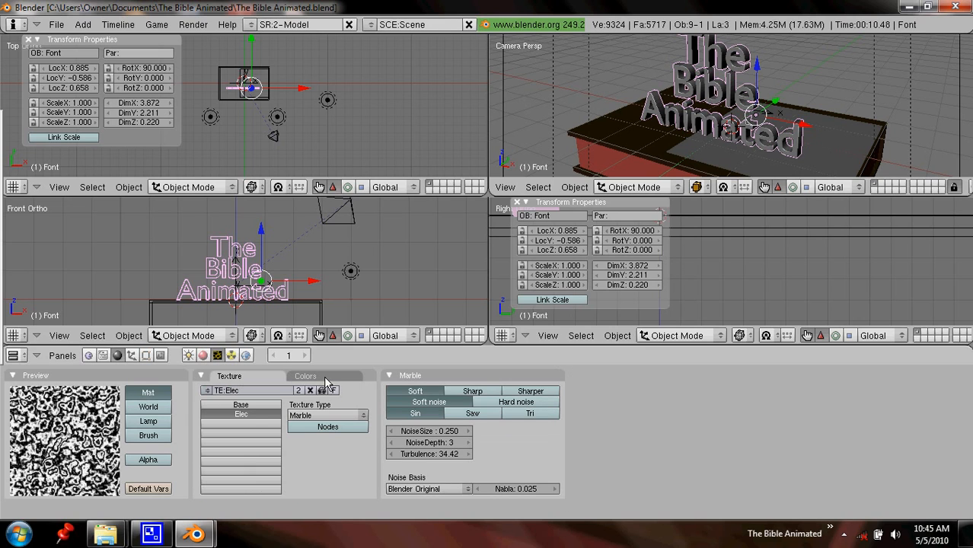
pyautogui.click(304, 375)
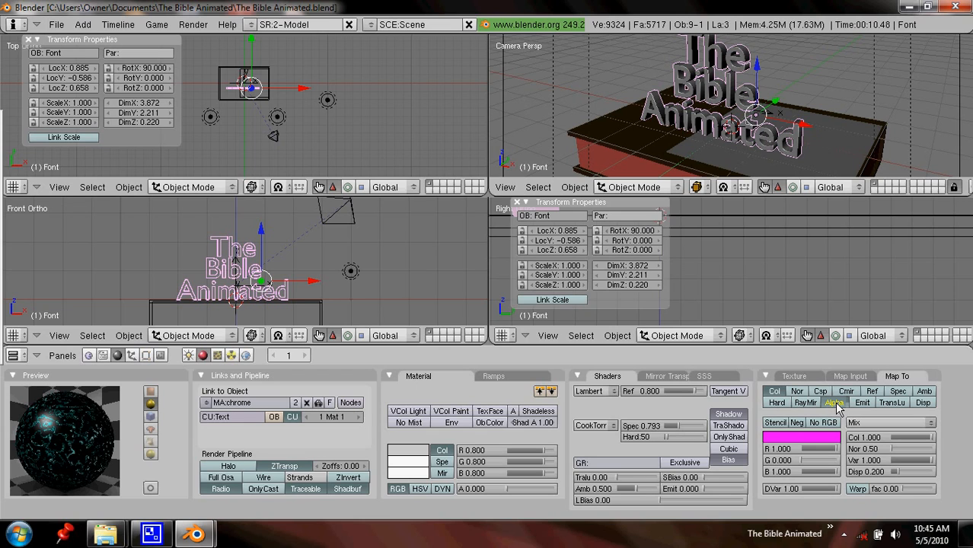
# Step: Map the Elec texture to Alpha and check its Map Input coordinates
pyautogui.click(834, 401)
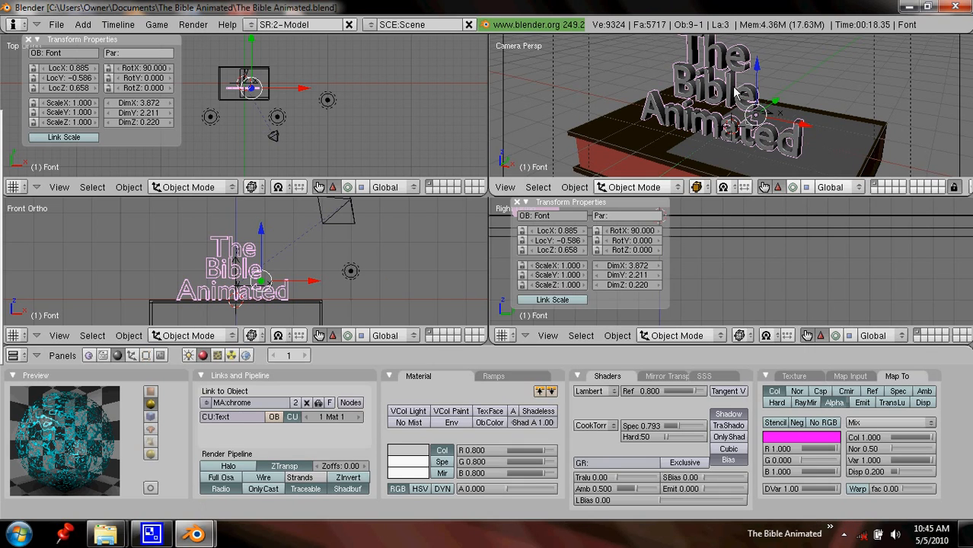
pyautogui.moveTo(821, 378)
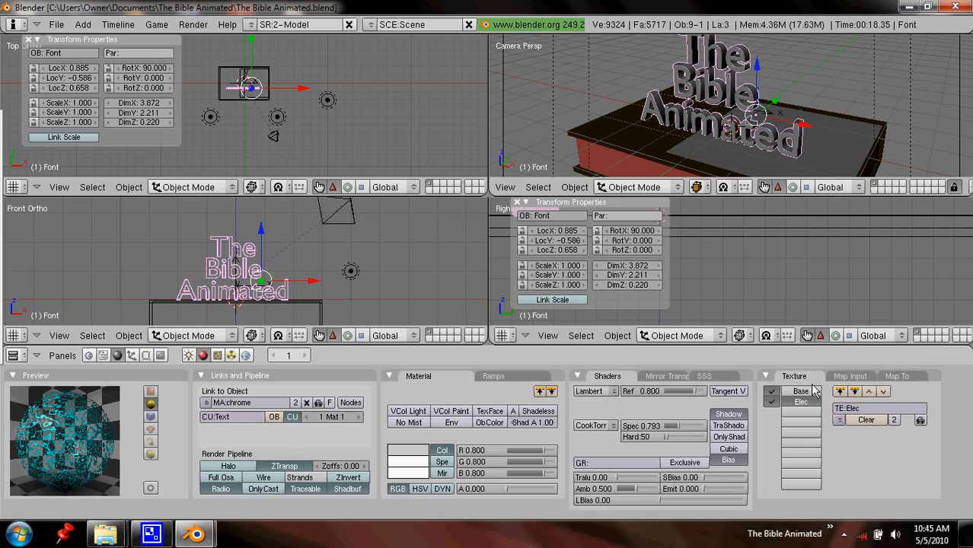
pyautogui.click(850, 375)
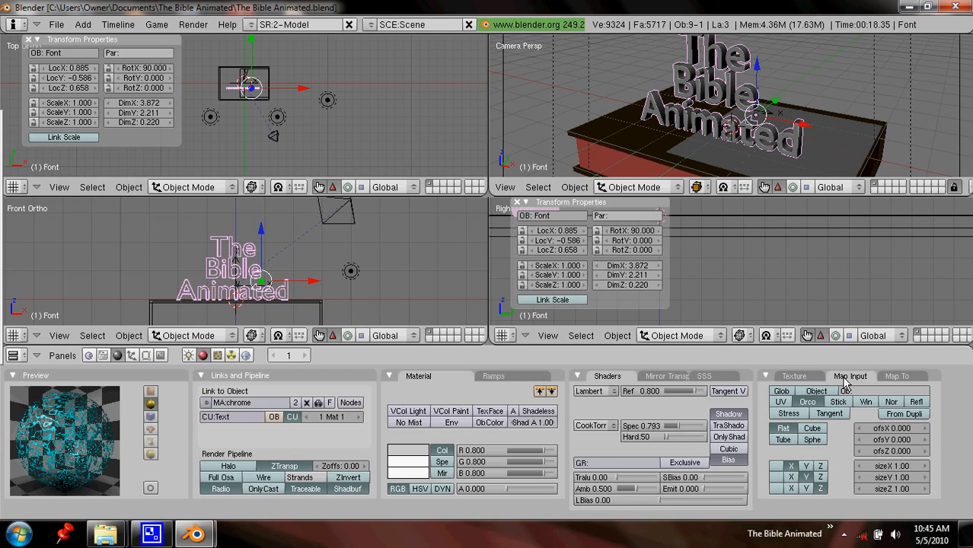
pyautogui.click(897, 376)
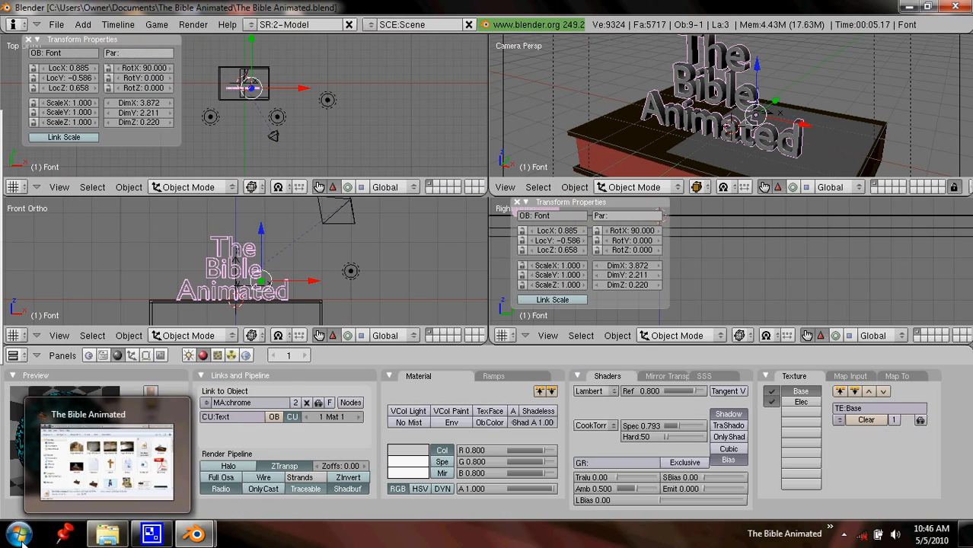
# Step: Browse via Start to the Pictures library's Awana folder
pyautogui.click(15, 533)
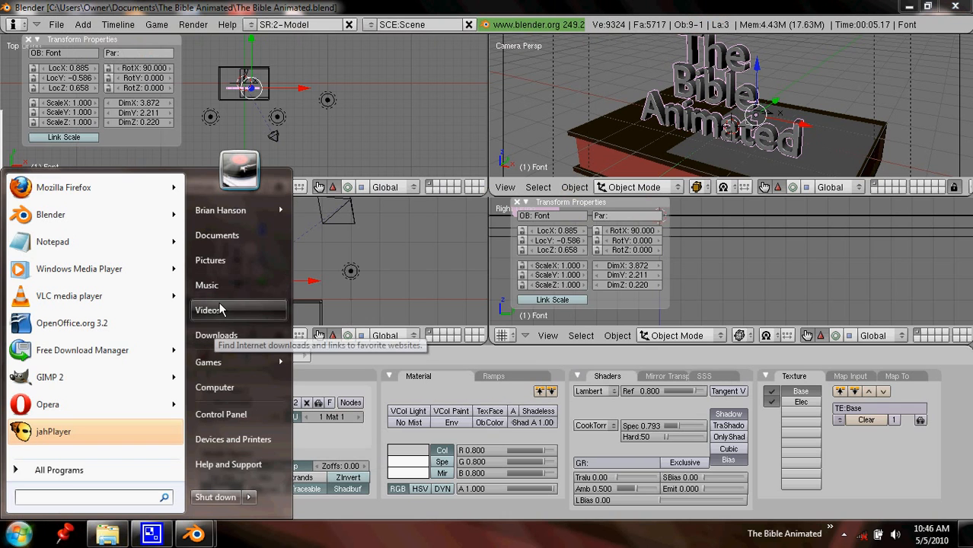
pyautogui.click(210, 260)
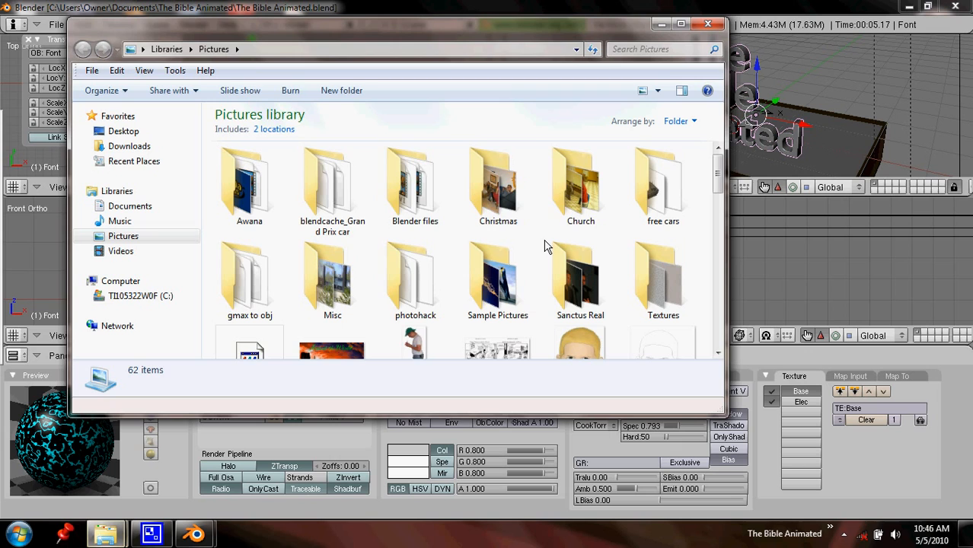
pyautogui.doubleClick(249, 183)
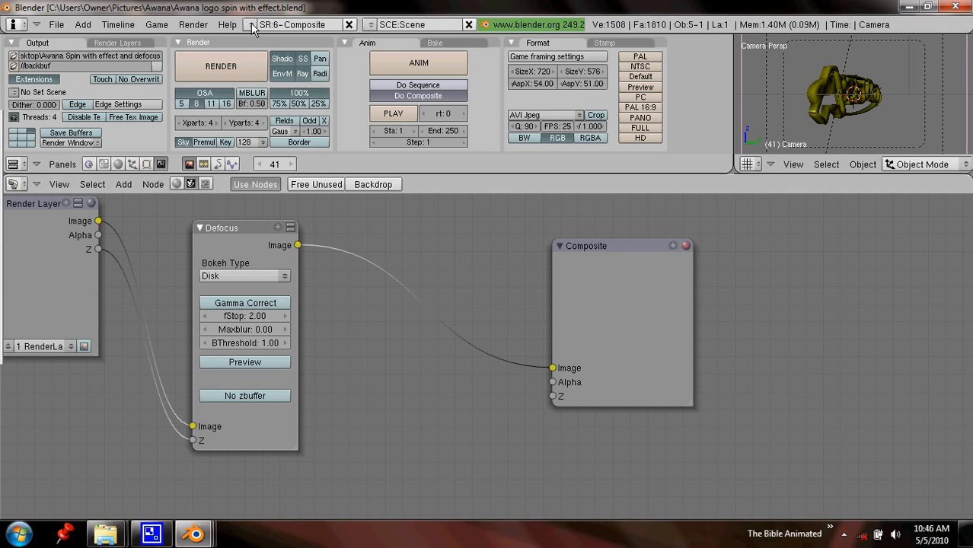
# Step: Inspect the Awana logo material's Yellow and Electric texture channels and Electric's Map To settings
pyautogui.click(418, 95)
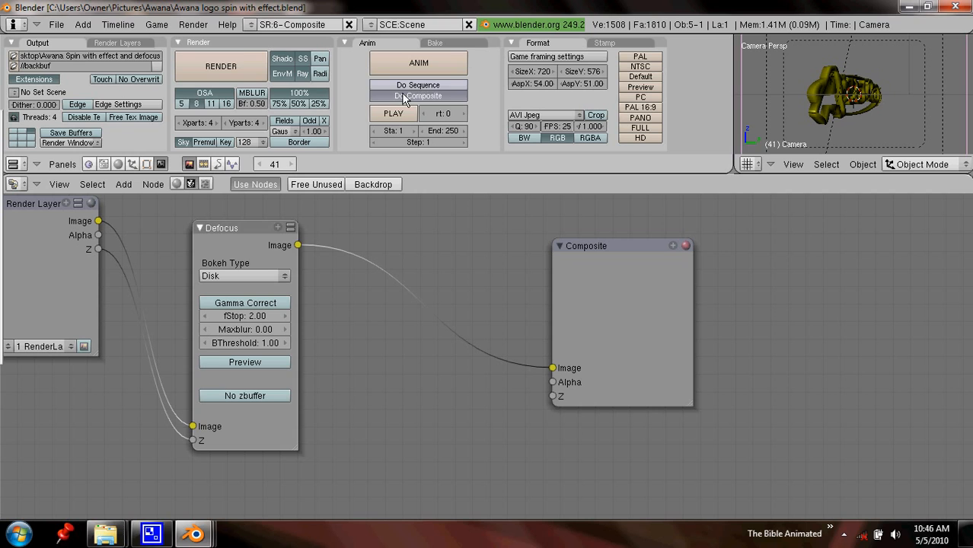
pyautogui.click(290, 24)
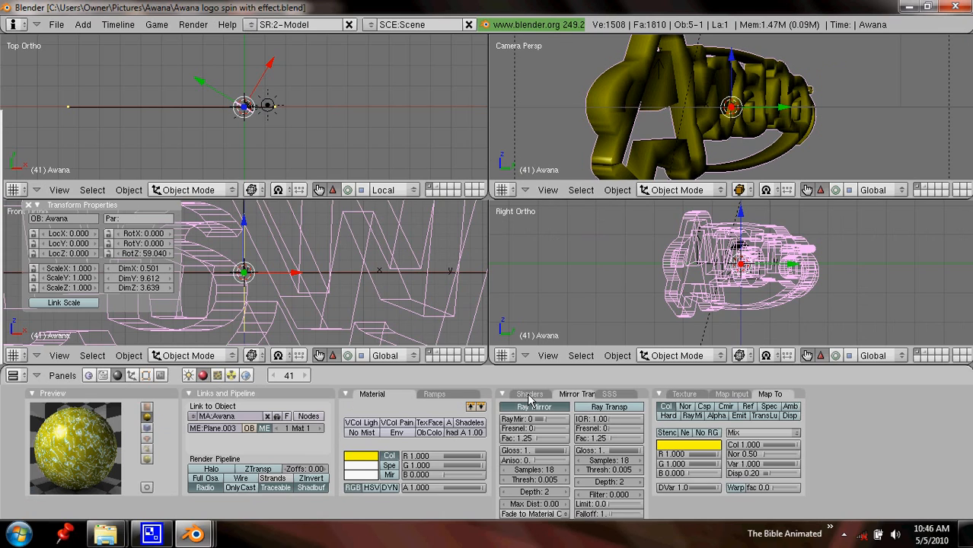
pyautogui.click(530, 406)
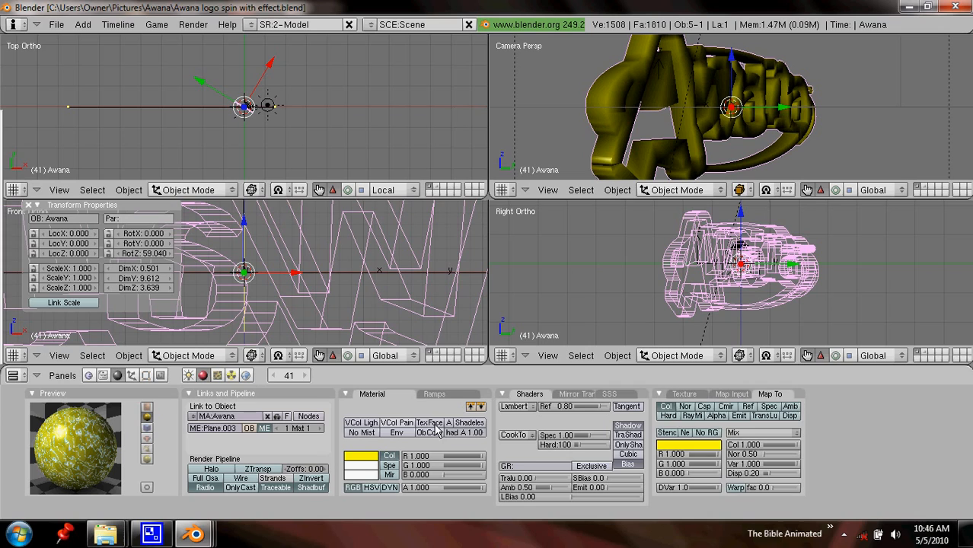
pyautogui.click(683, 394)
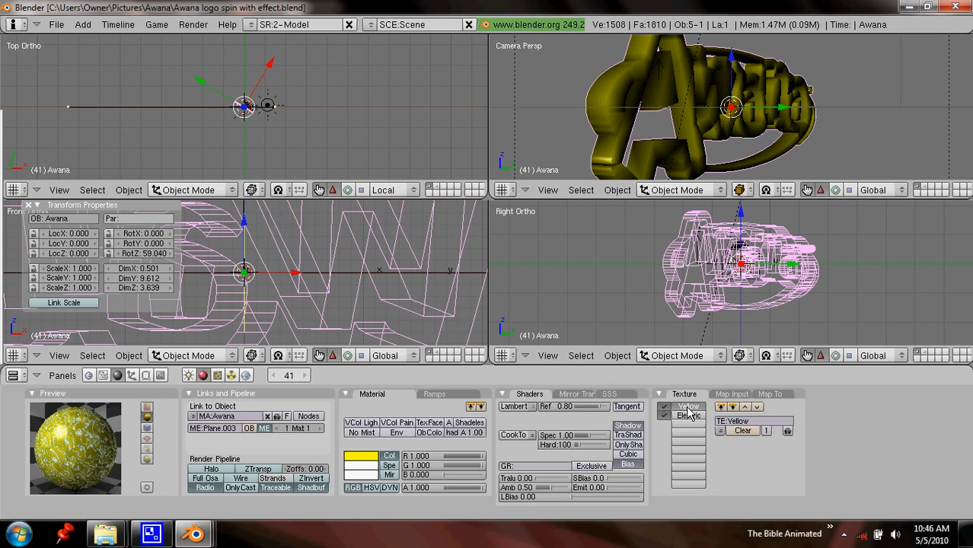
pyautogui.click(218, 375)
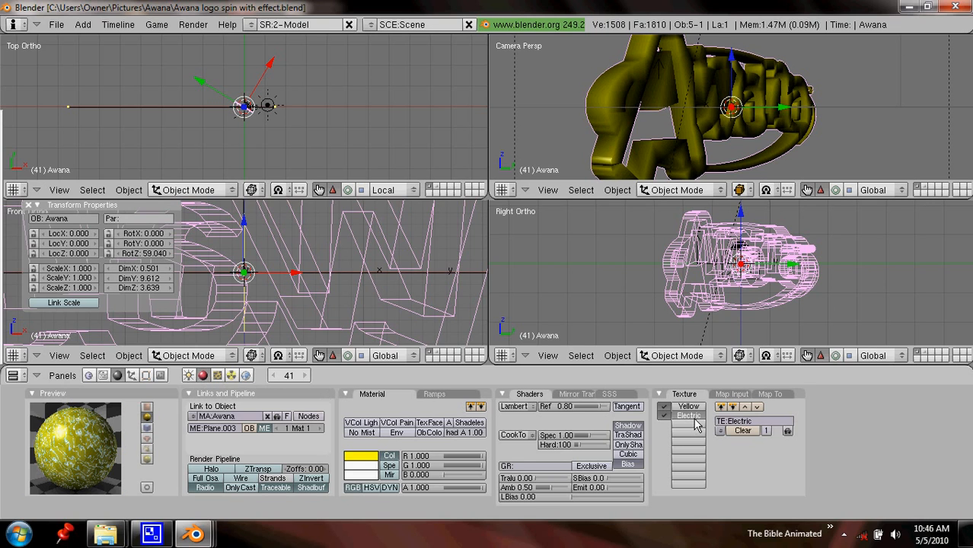
pyautogui.click(731, 393)
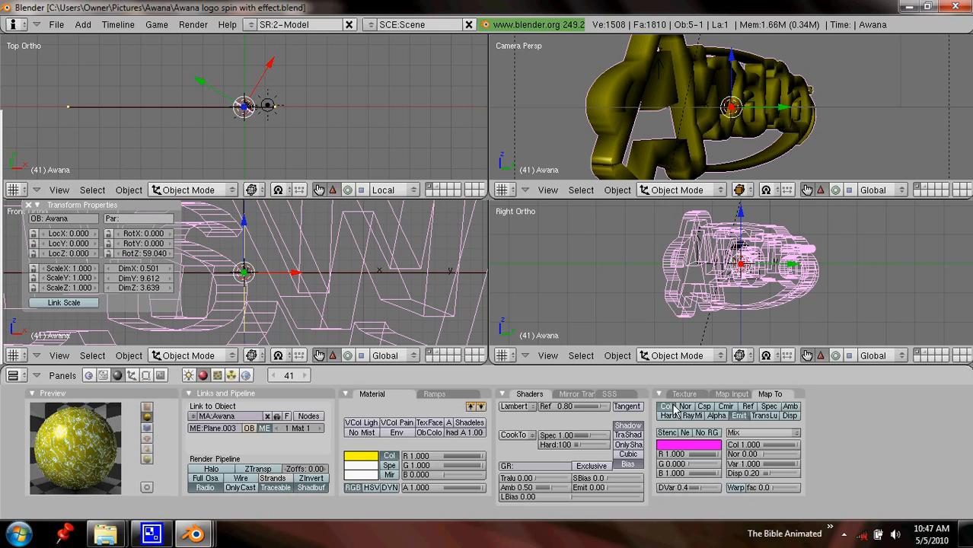
pyautogui.moveTo(739, 415)
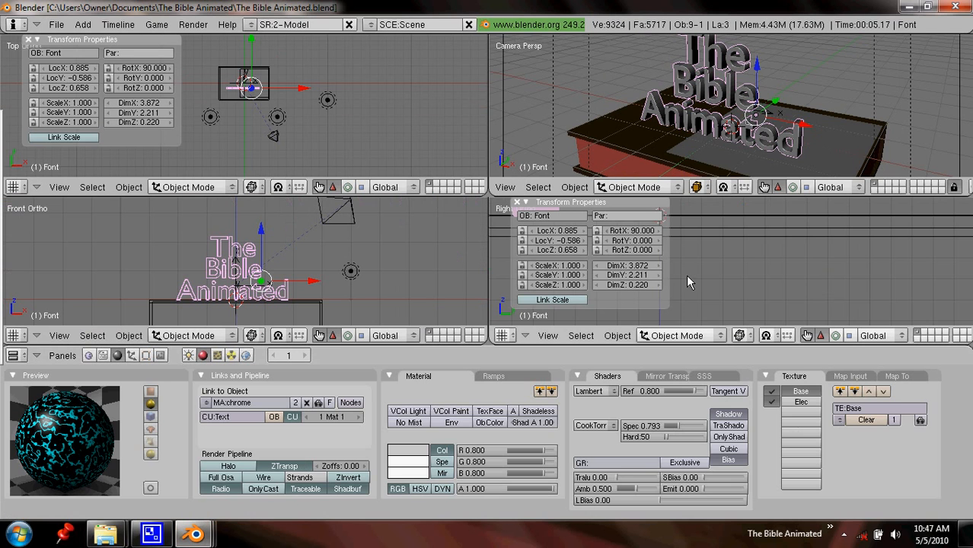
pyautogui.click(800, 402)
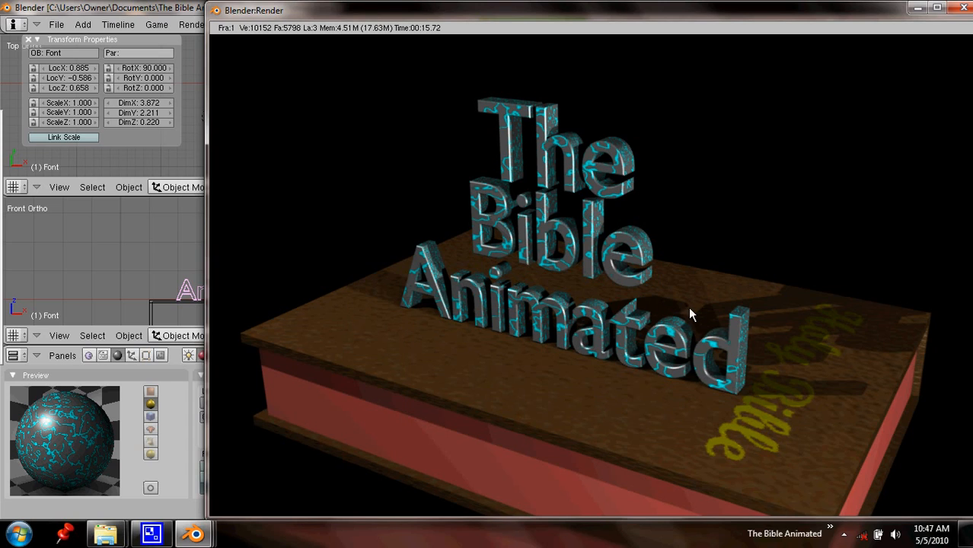
pyautogui.moveTo(677, 323)
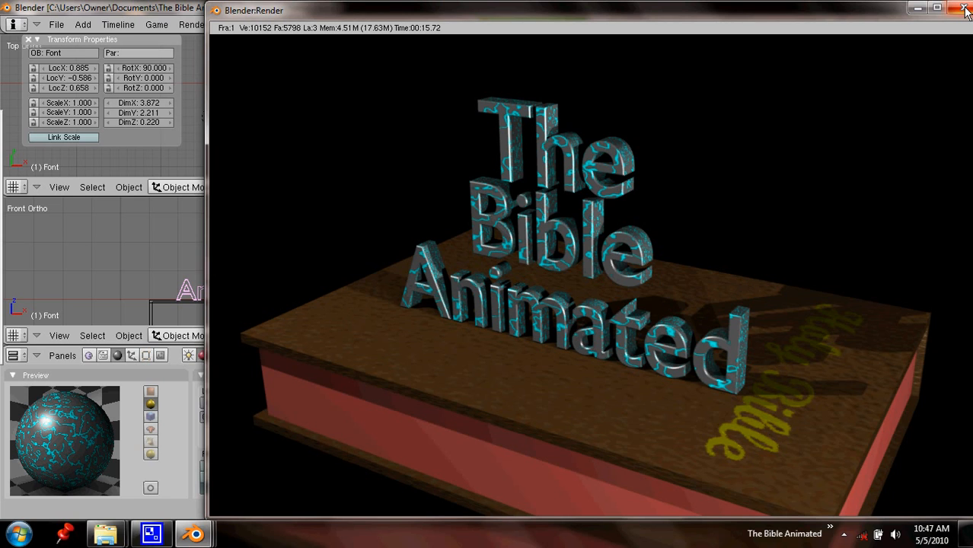
pyautogui.click(963, 7)
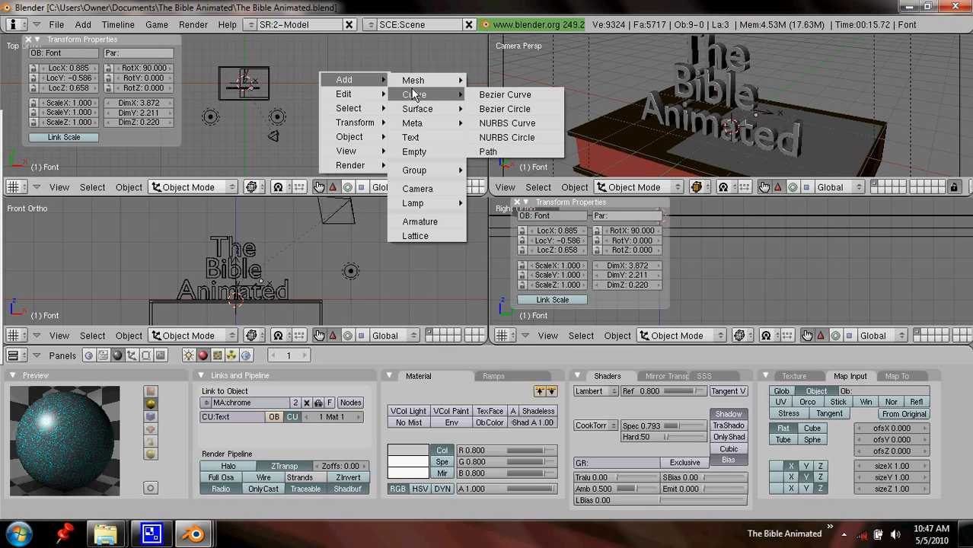
# Step: Add an Empty, rename it Bible, move it aside and insert a Loc keyframe
pyautogui.click(414, 152)
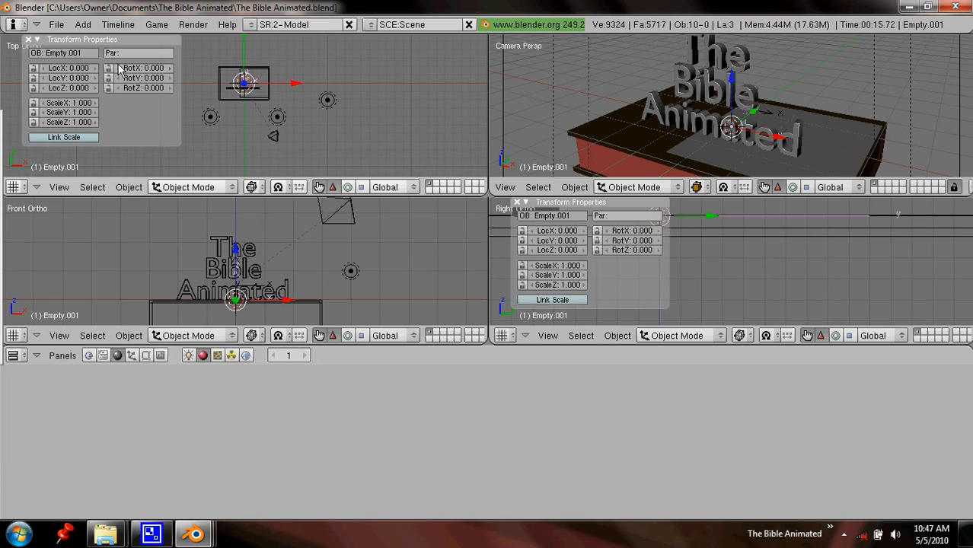
pyautogui.click(63, 52)
pyautogui.write('Bible')
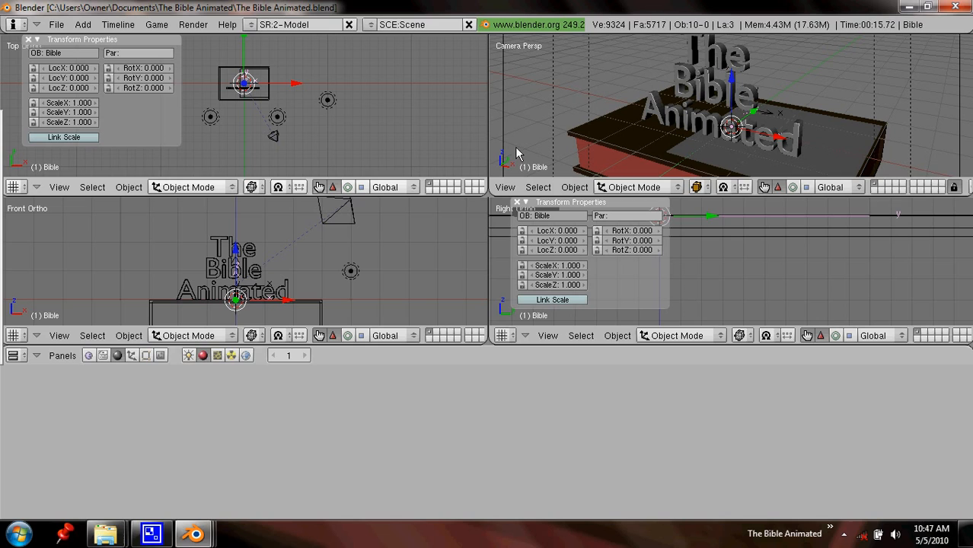
pyautogui.moveTo(308, 82)
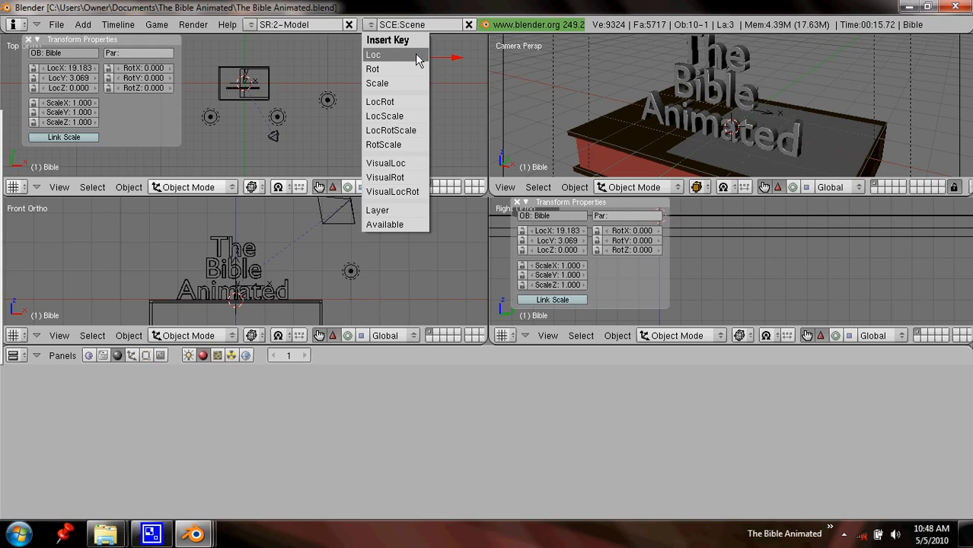
pyautogui.click(373, 54)
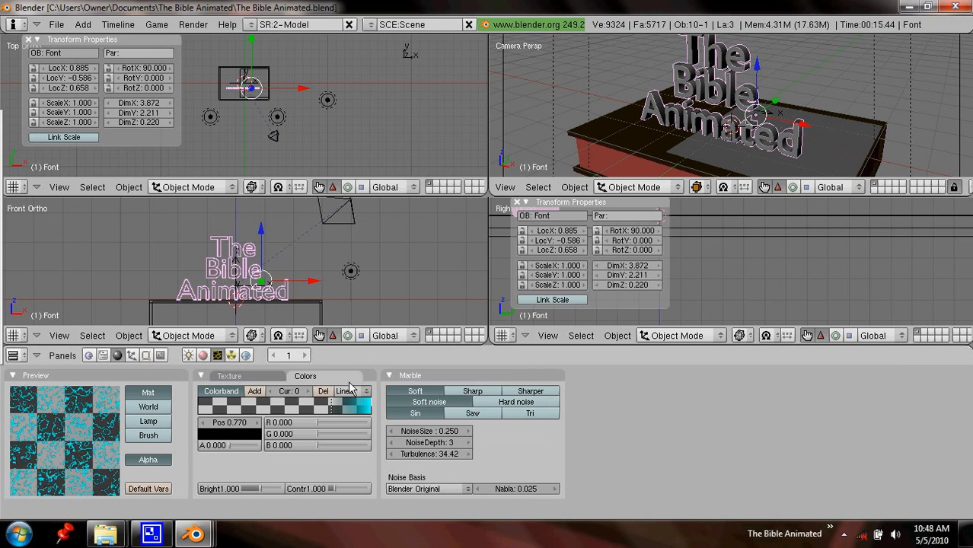
# Step: Set the marble colorband stops to transparent grey, cyan and white, then render
pyautogui.click(254, 390)
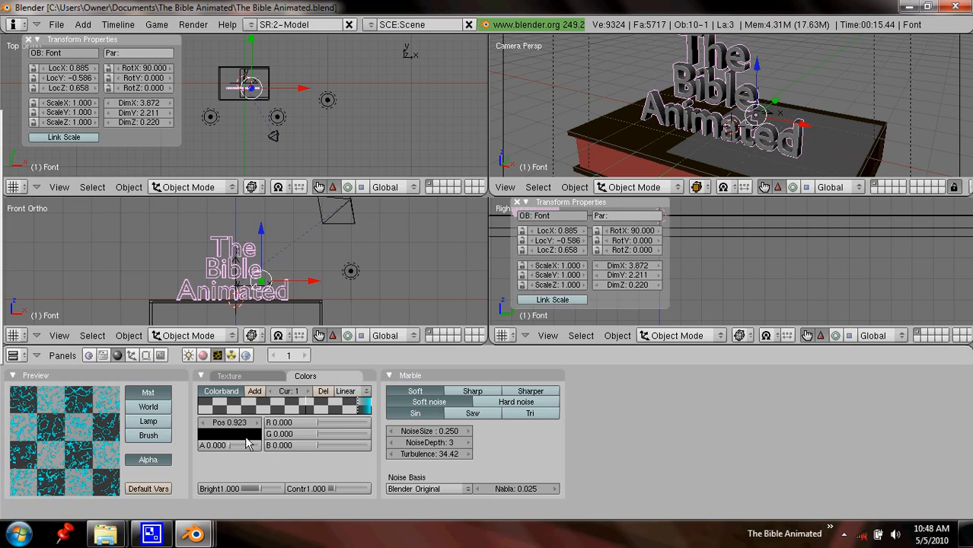
pyautogui.click(213, 446)
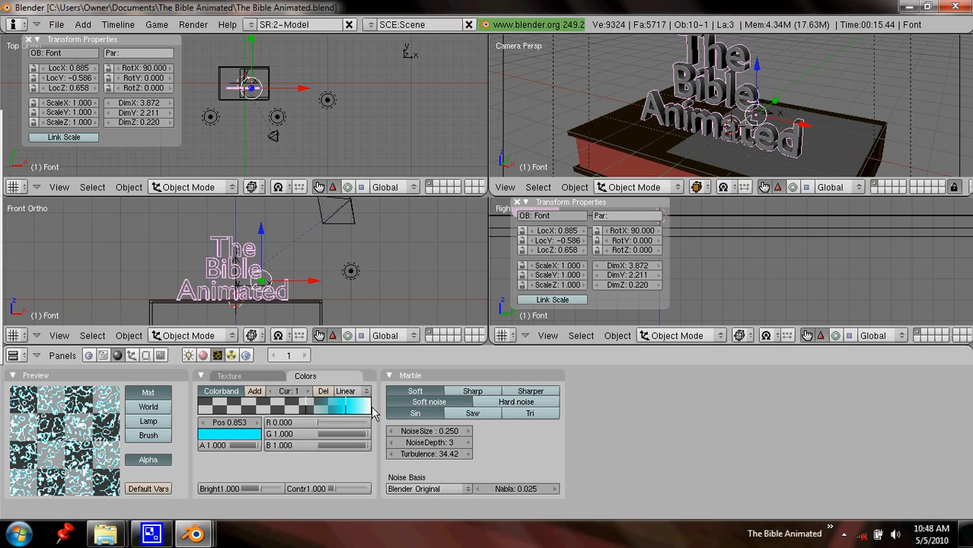
pyautogui.click(358, 405)
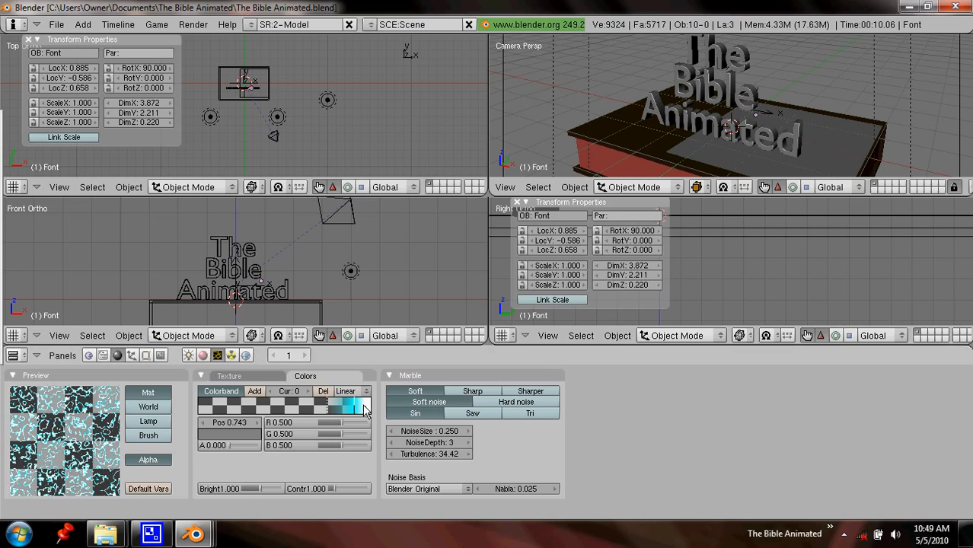
pyautogui.press('F12')
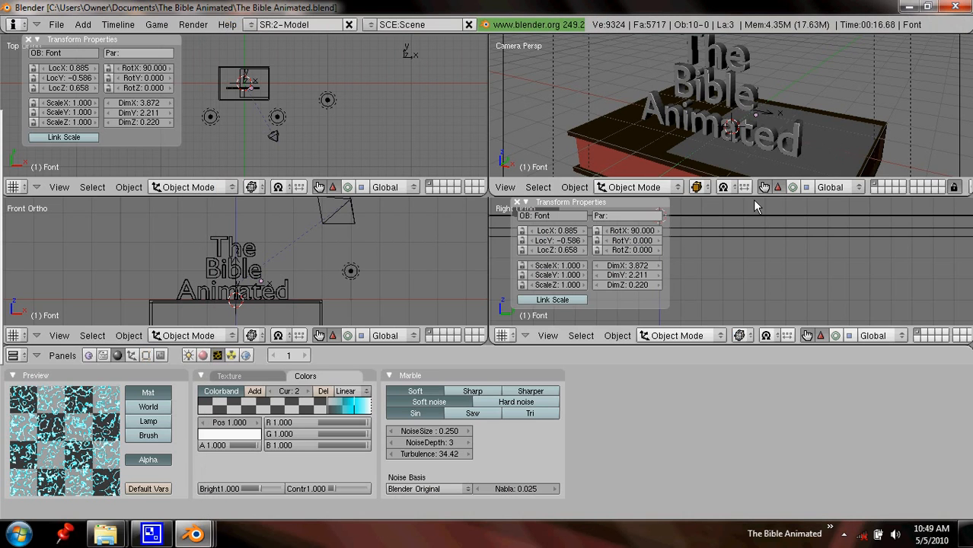
pyautogui.moveTo(710, 114)
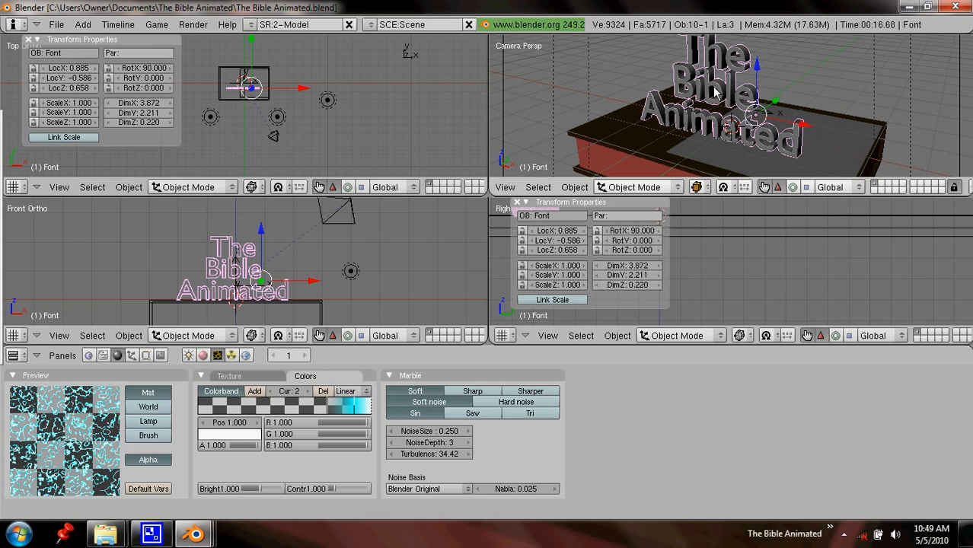
pyautogui.moveTo(711, 113)
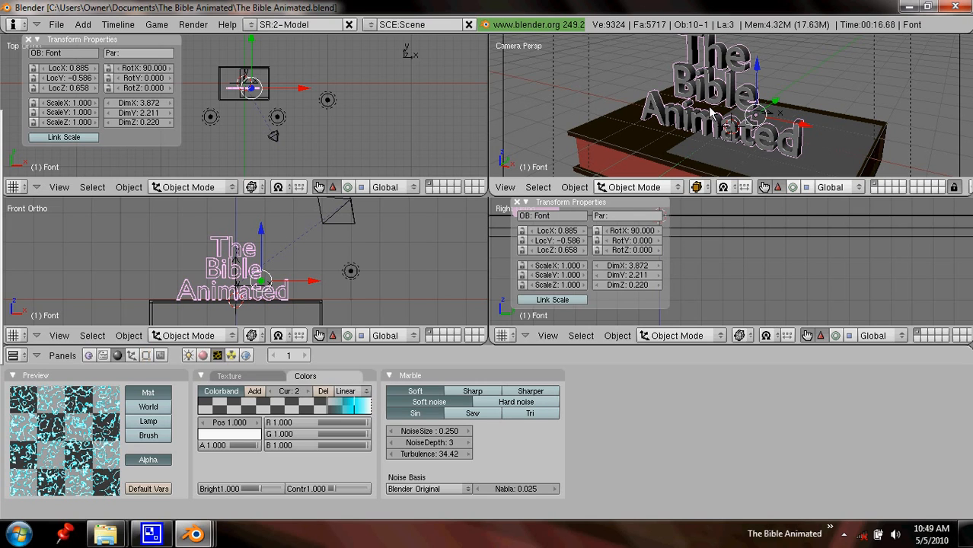
pyautogui.moveTo(731, 126)
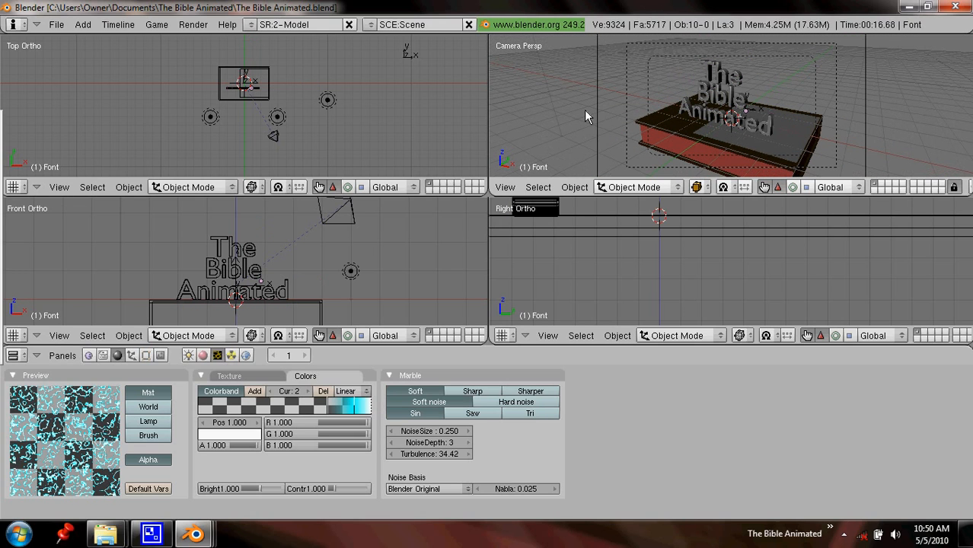
pyautogui.moveTo(530, 114)
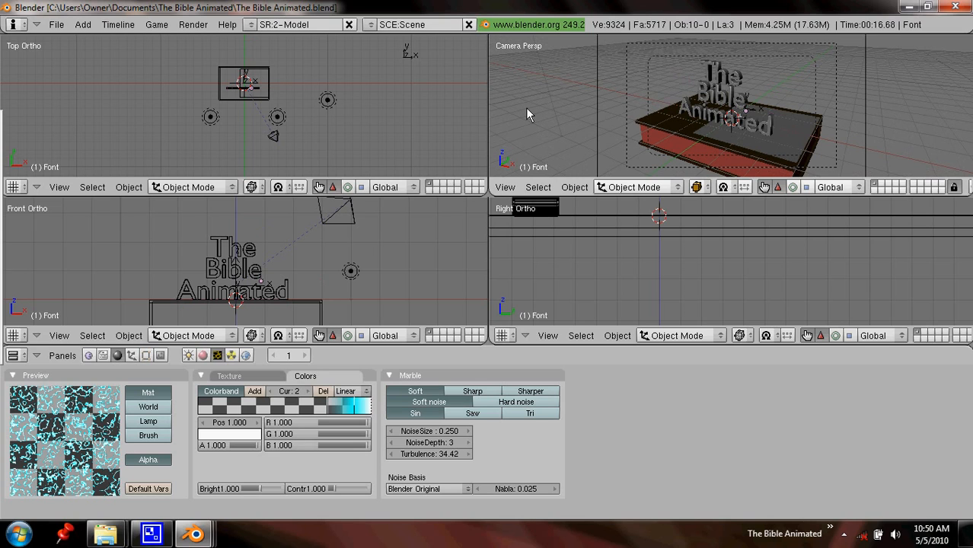
# Step: Show the title text's chrome material settings with the texture's Map To options
pyautogui.click(203, 355)
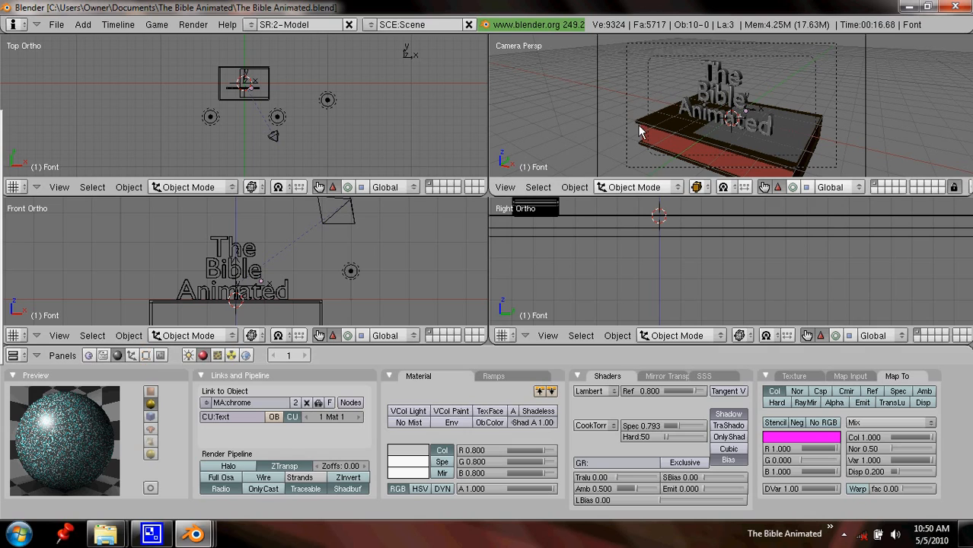
pyautogui.moveTo(371, 112)
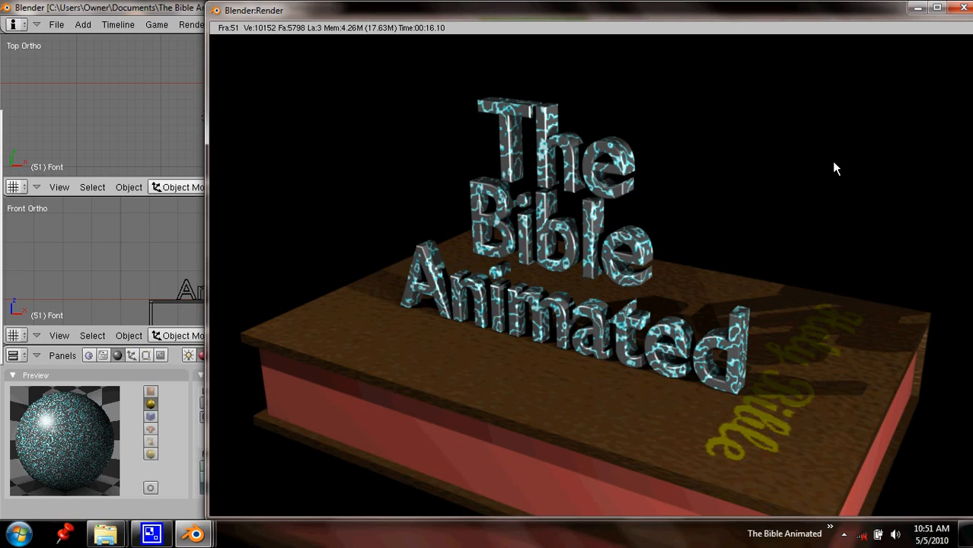
pyautogui.moveTo(700, 12)
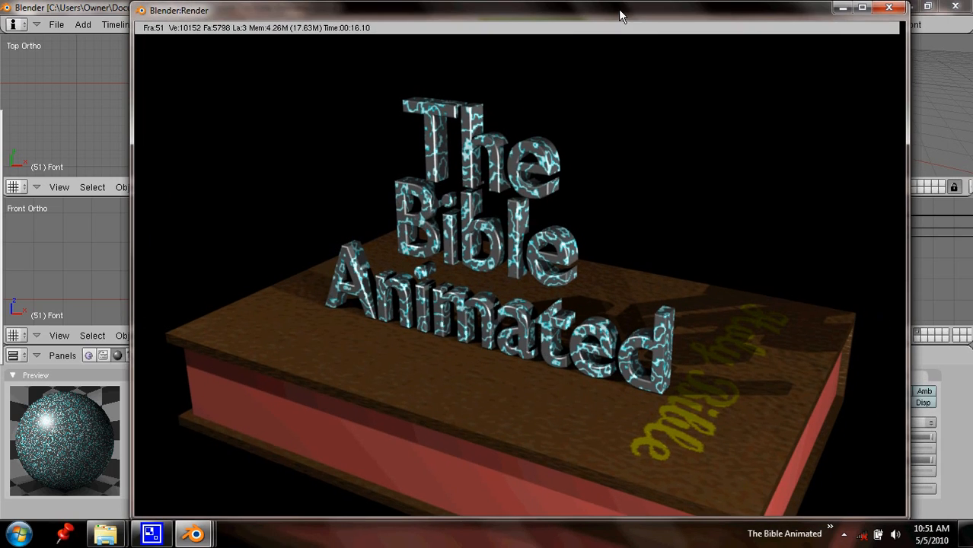
pyautogui.moveTo(681, 166)
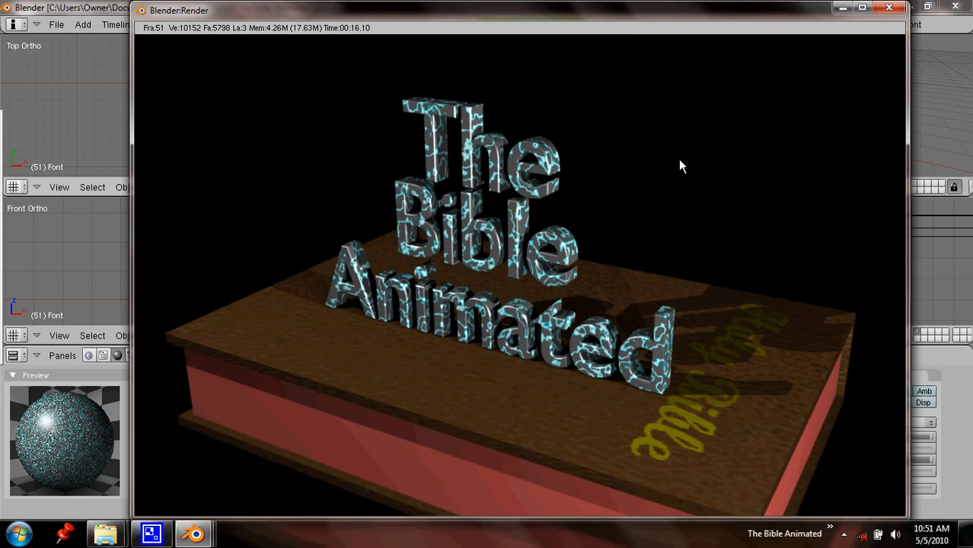
pyautogui.moveTo(672, 167)
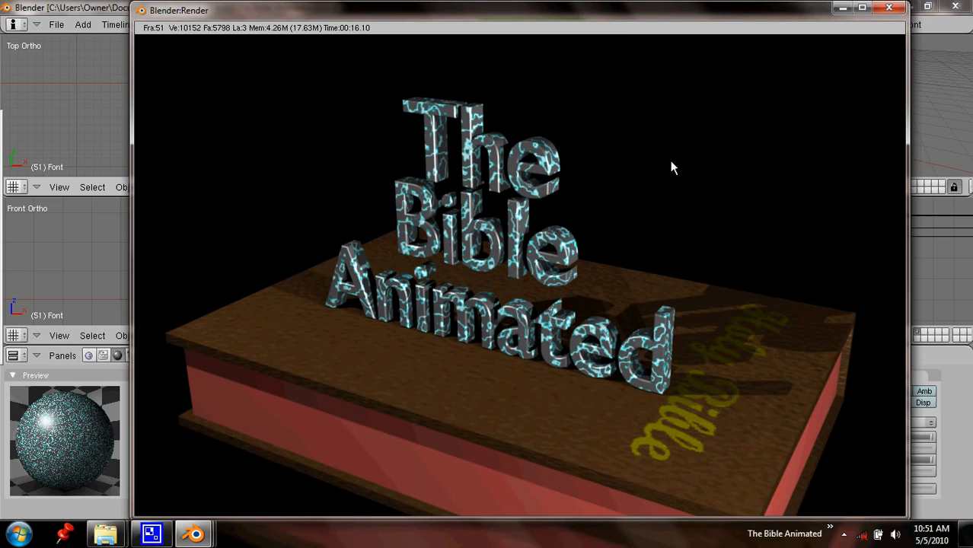